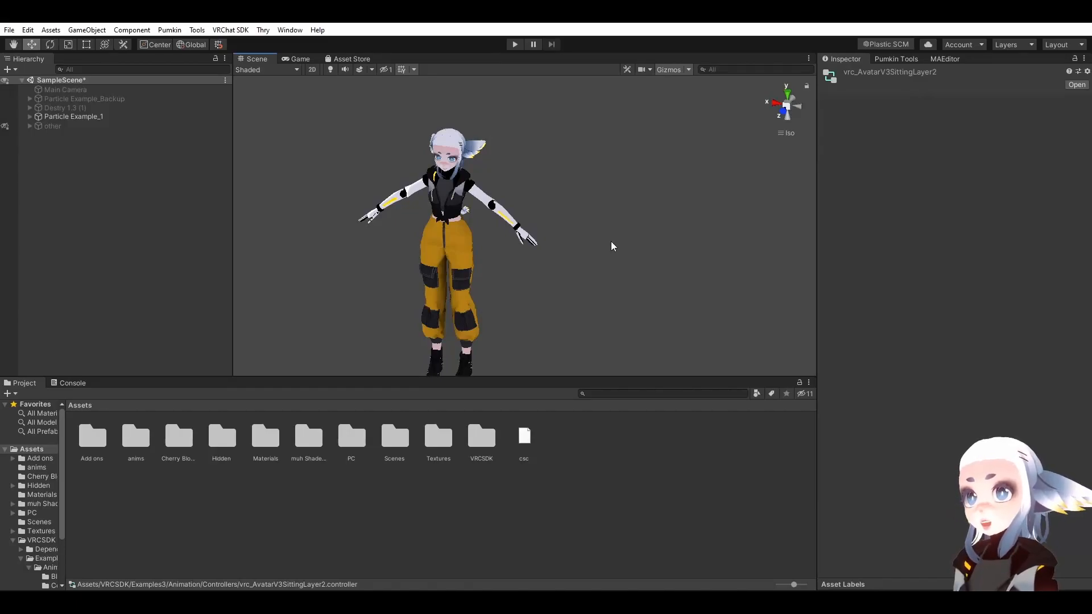
mouse_move(607, 242)
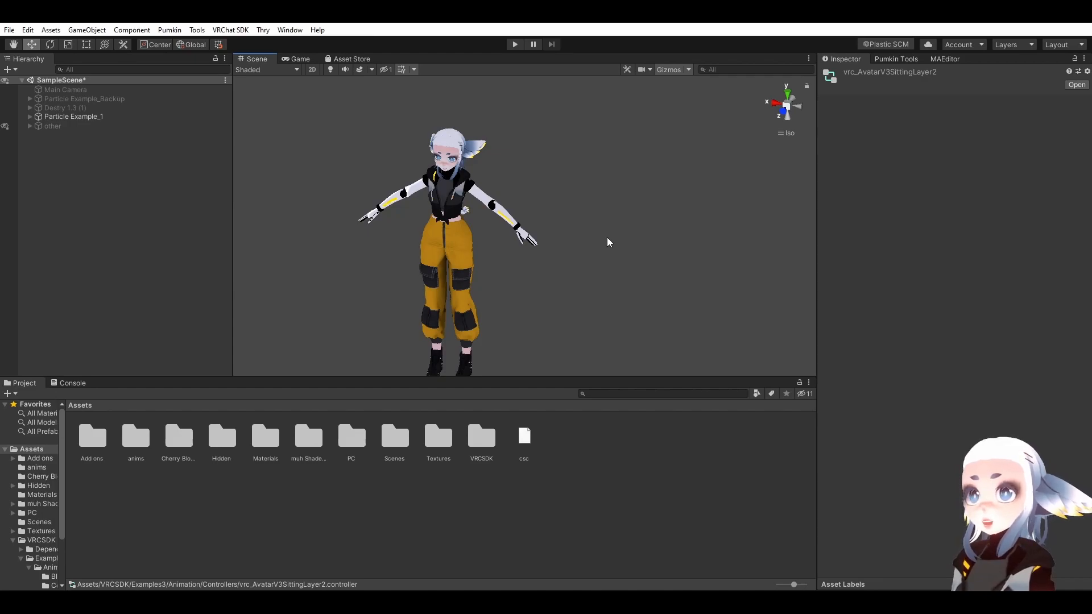
mouse_move(839, 296)
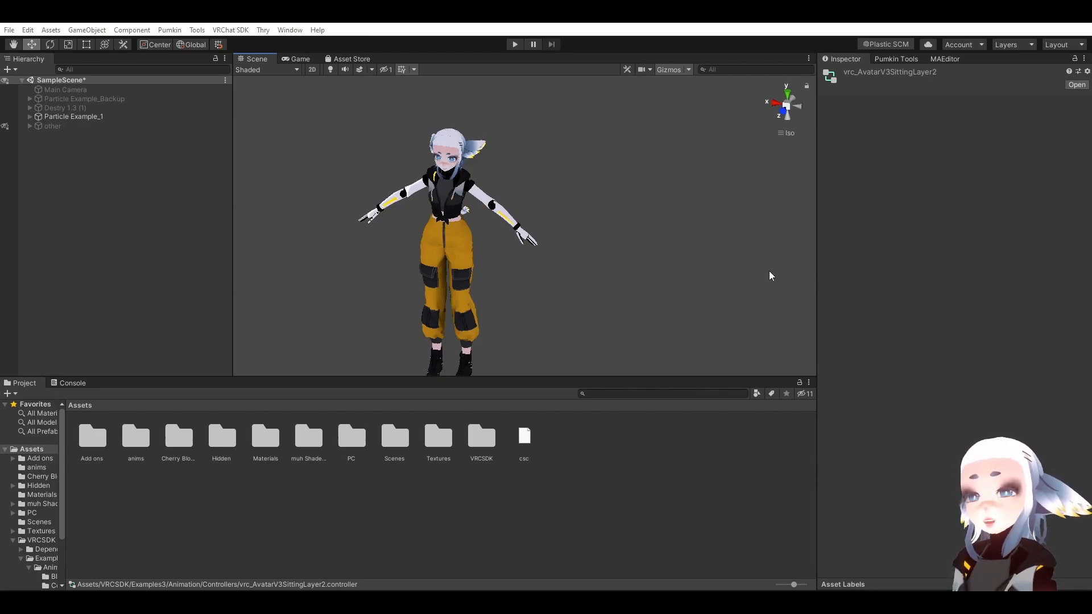
mouse_move(771, 277)
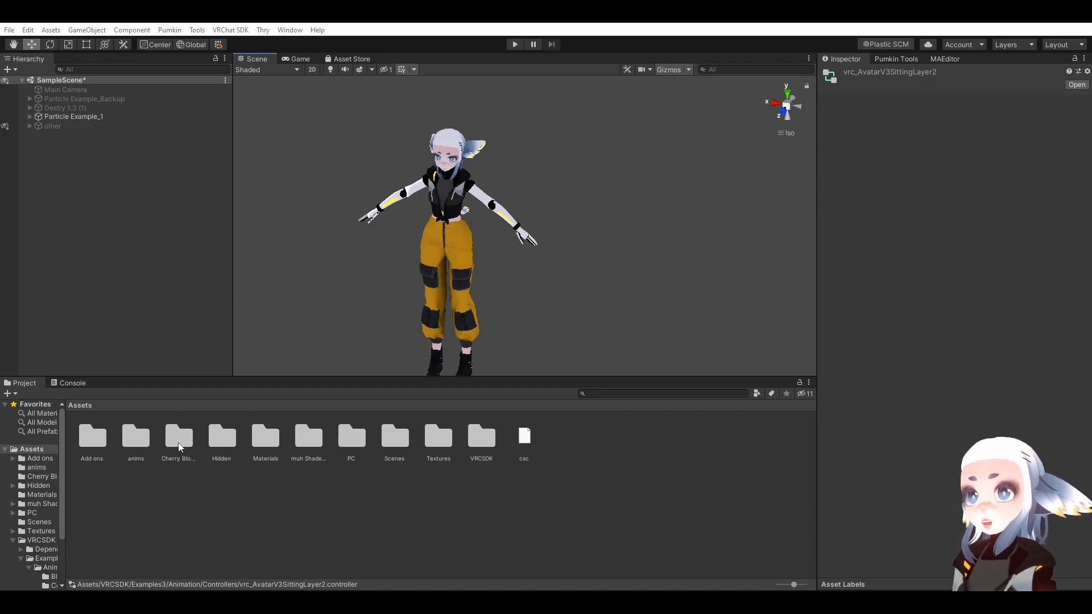
Parent the Cherry_Sunbeam prefab from the Cherry Blossom folder under the avatar's Hips bone.
double_click(178, 435)
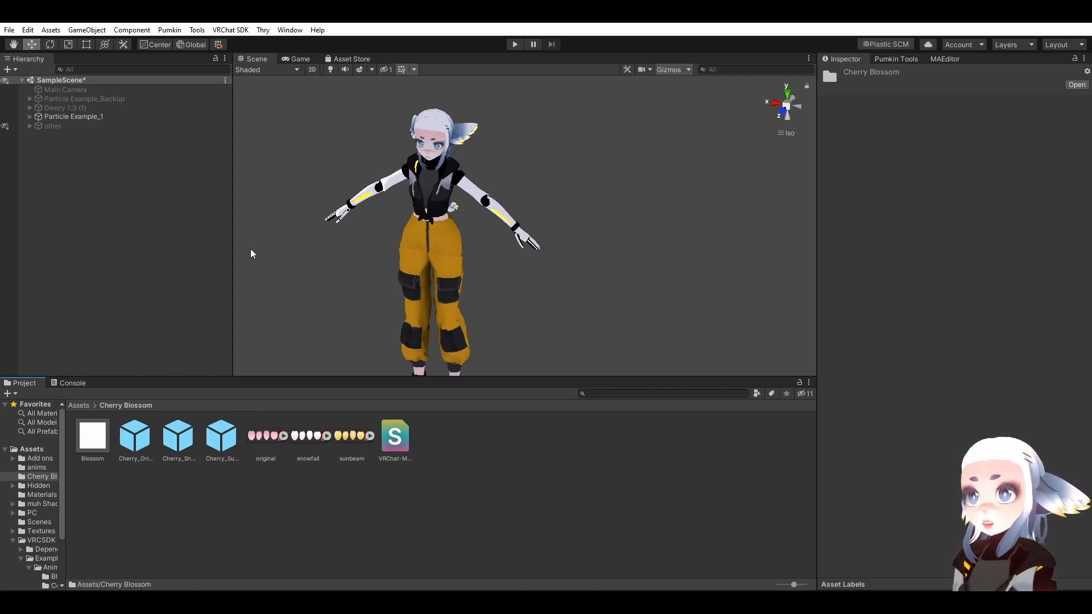
click(32, 116)
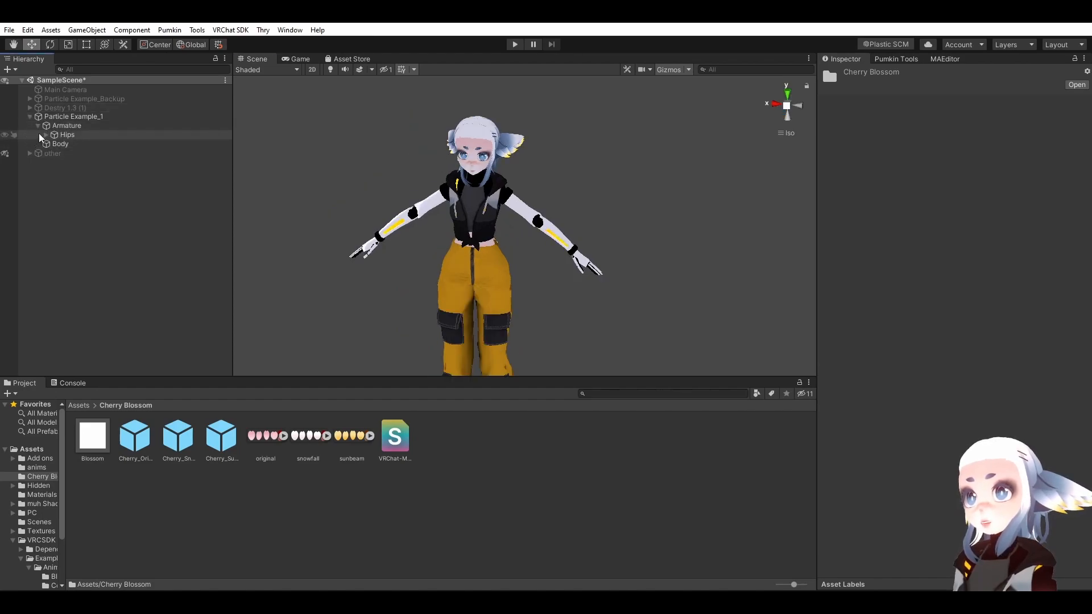
click(43, 134)
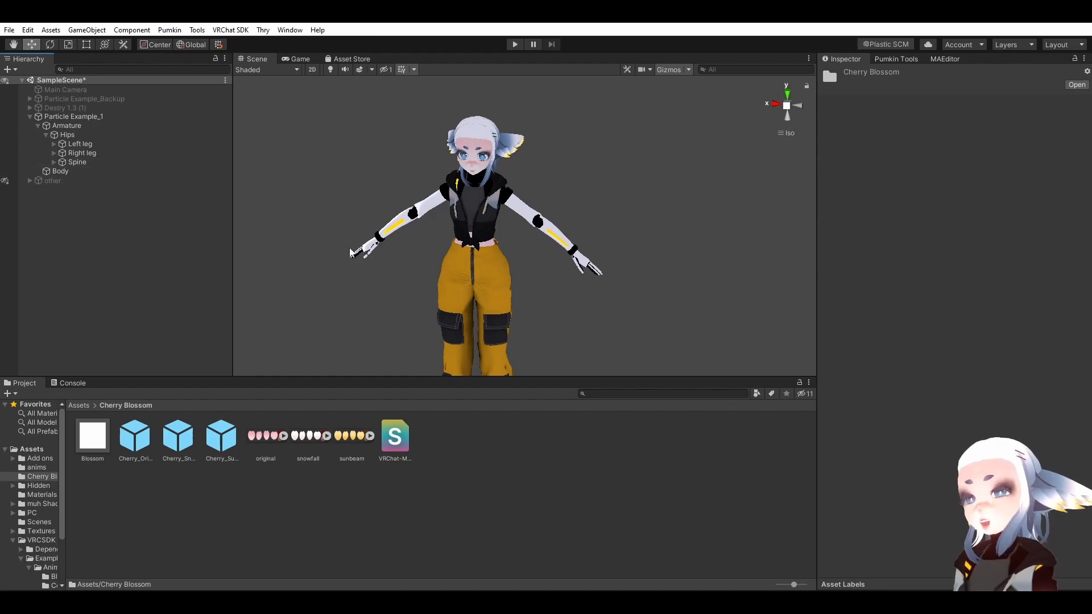
click(82, 153)
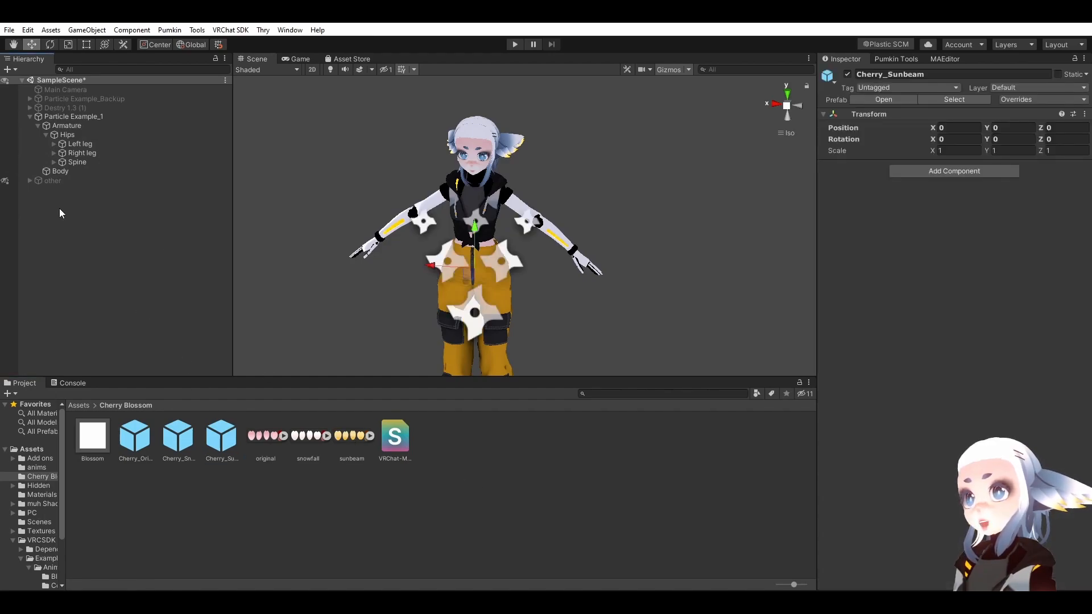
click(71, 189)
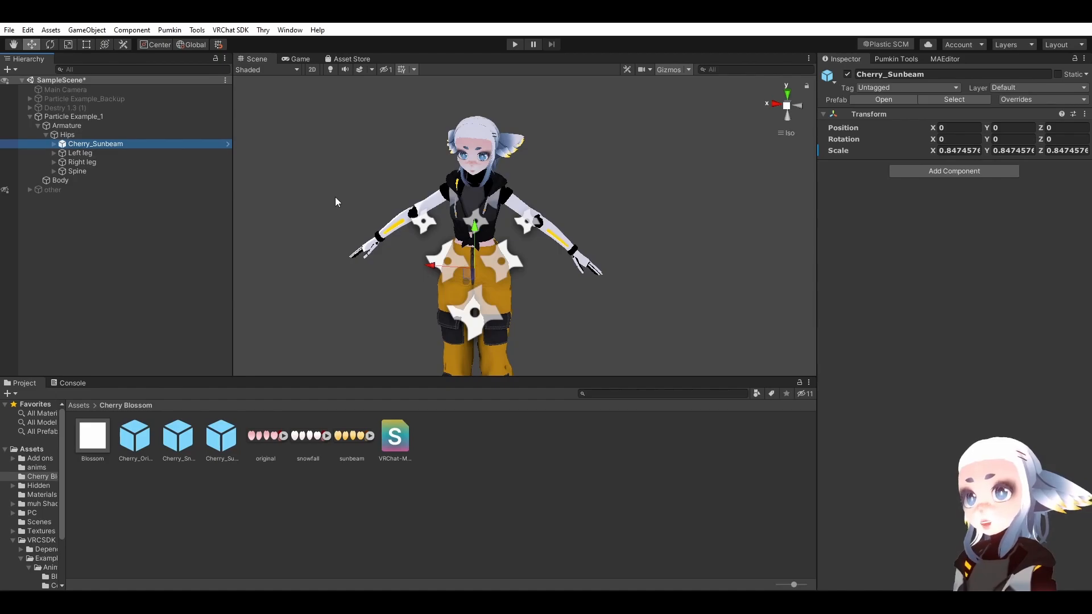
click(68, 134)
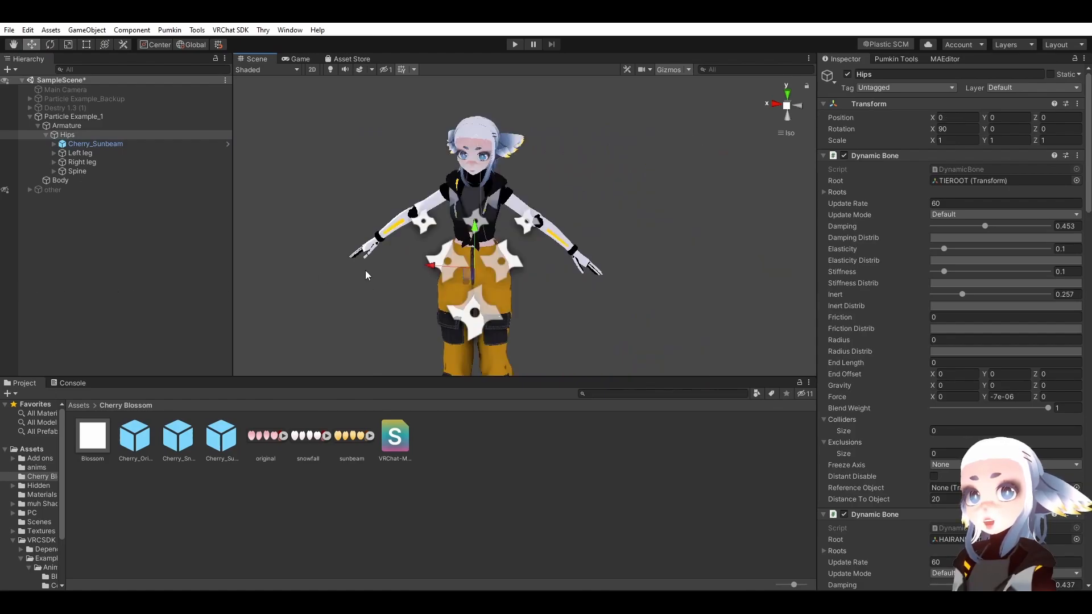
Reparent Cherry_Sunbeam onto the Left arm bone beneath the spine chain.
click(104, 170)
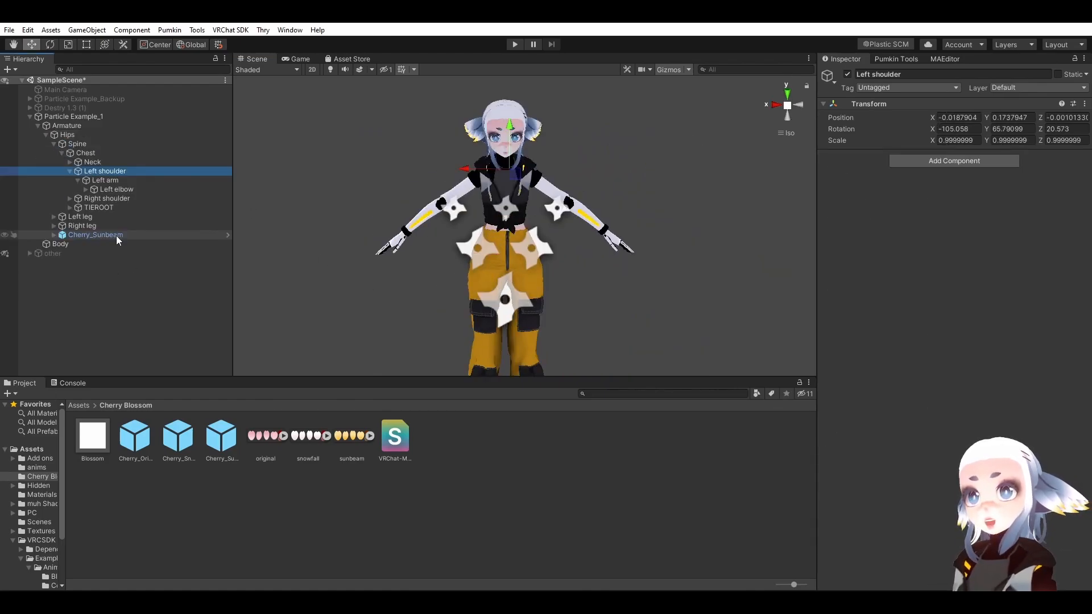
click(95, 234)
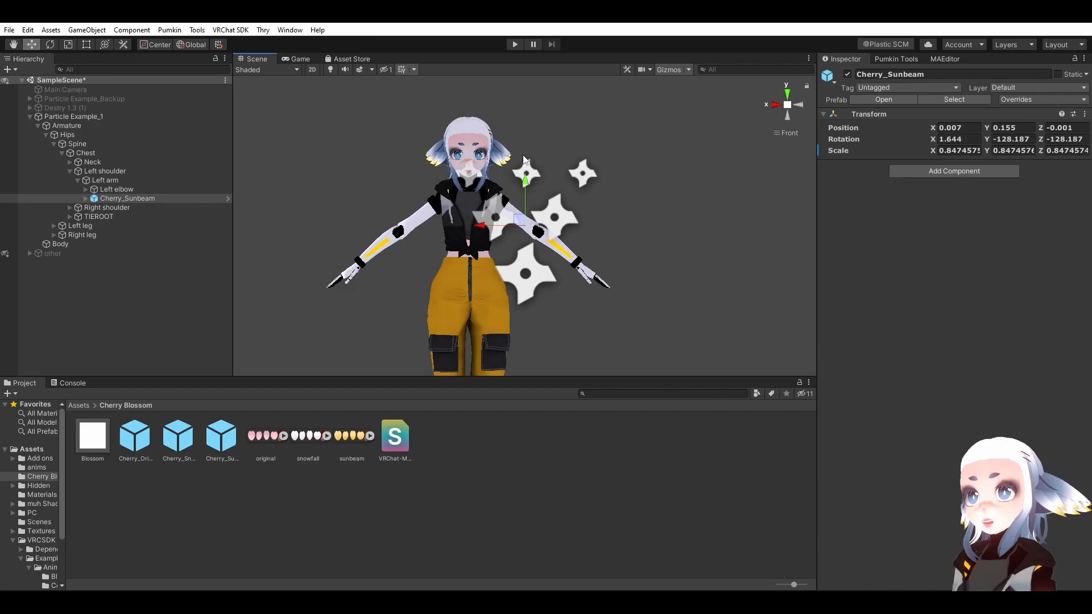
mouse_move(341, 186)
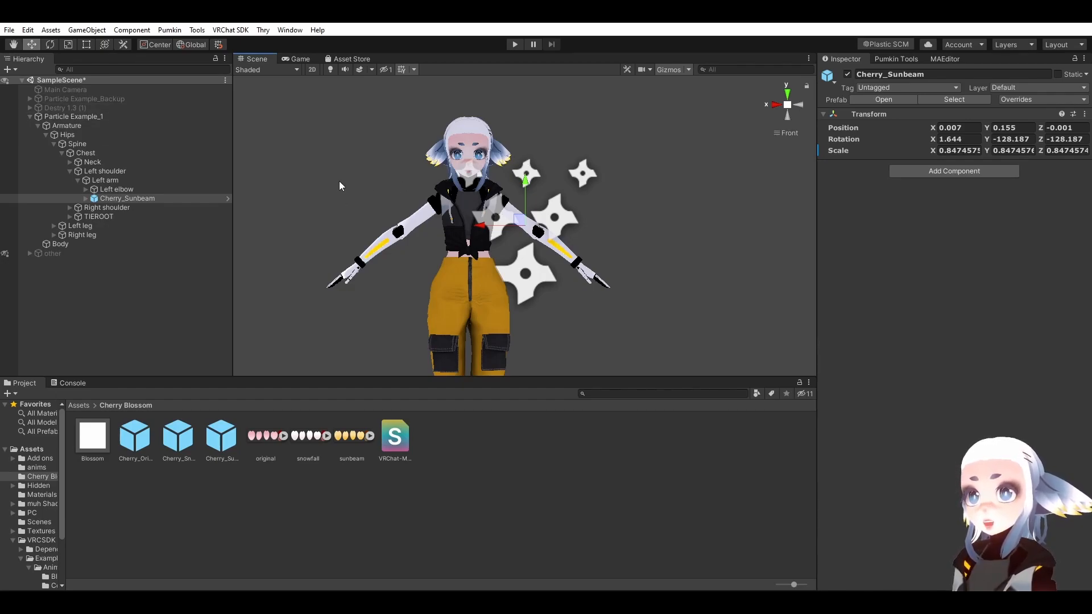
mouse_move(296, 190)
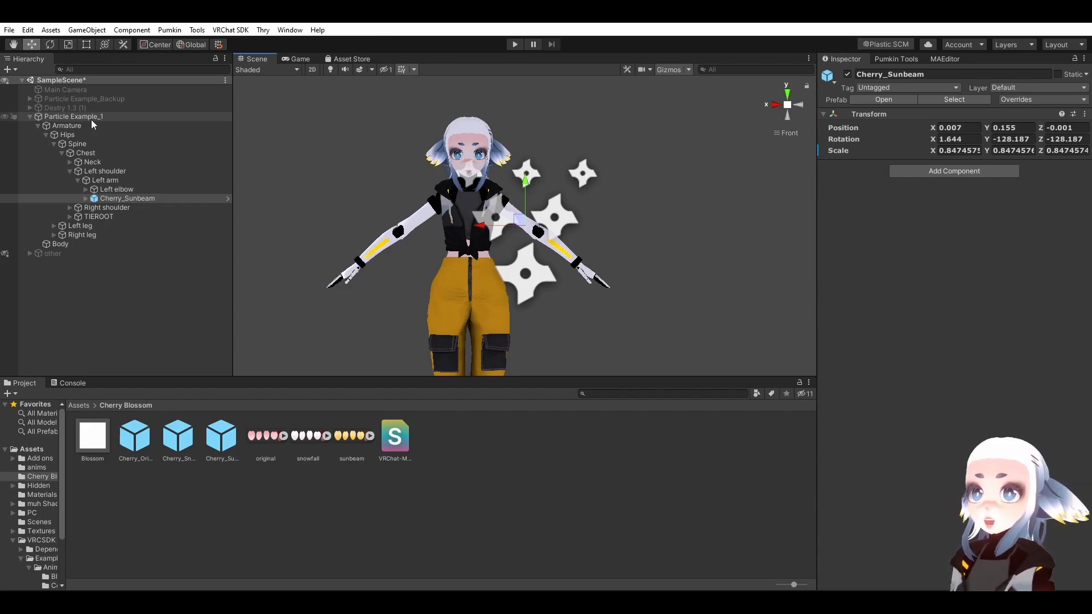
Duplicate Particle Example_1 to get Particle Example_1 (1) beside the original.
click(73, 116)
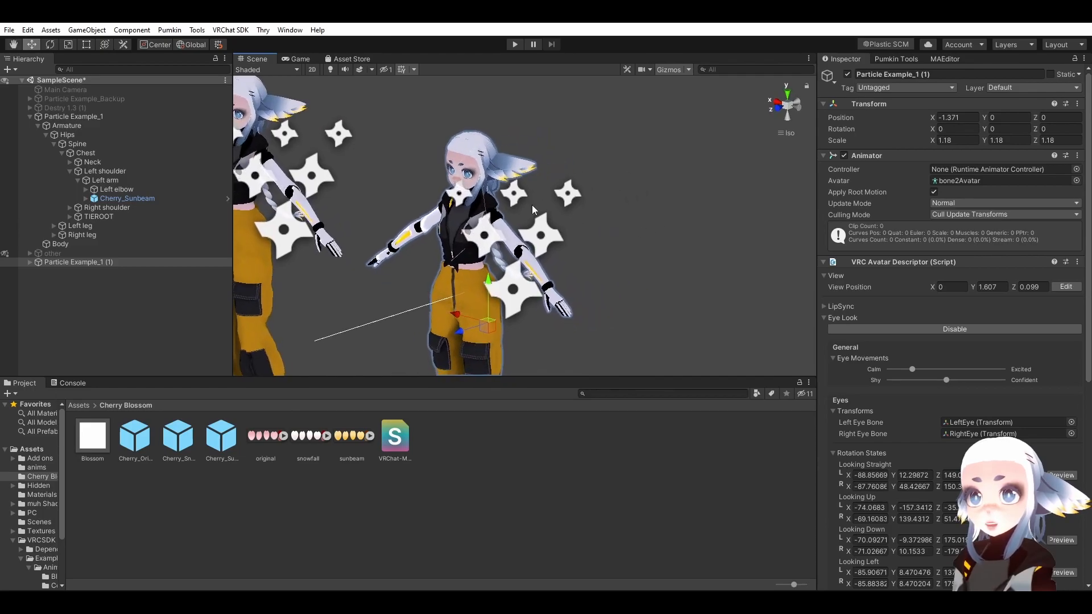
mouse_move(357, 216)
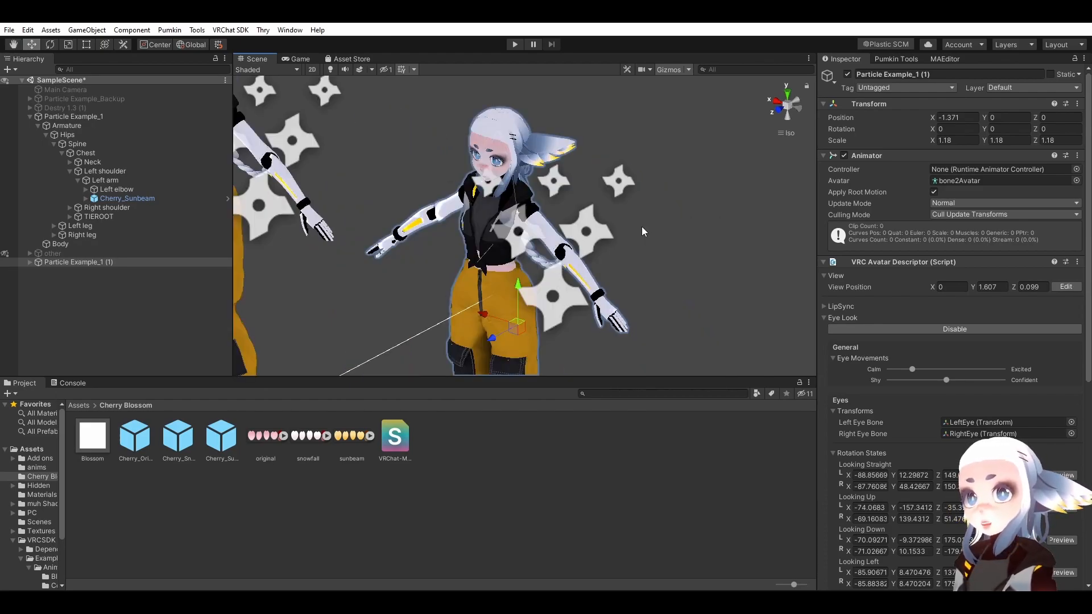
mouse_move(290, 29)
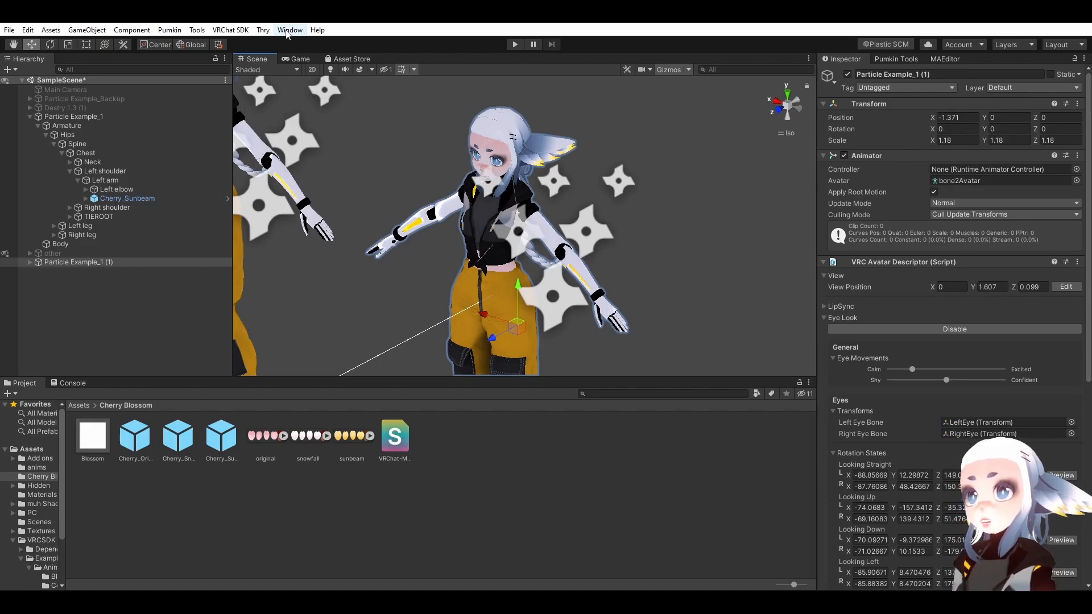
Open the Animation and Animator windows via Window > Animation, then return to the Scene view.
click(290, 30)
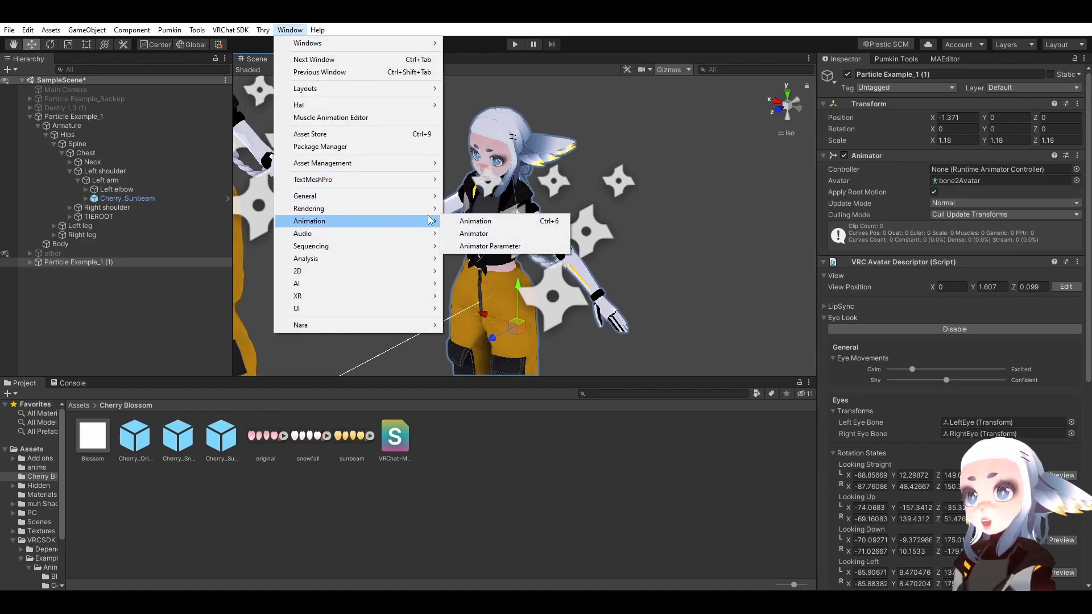
mouse_move(476, 221)
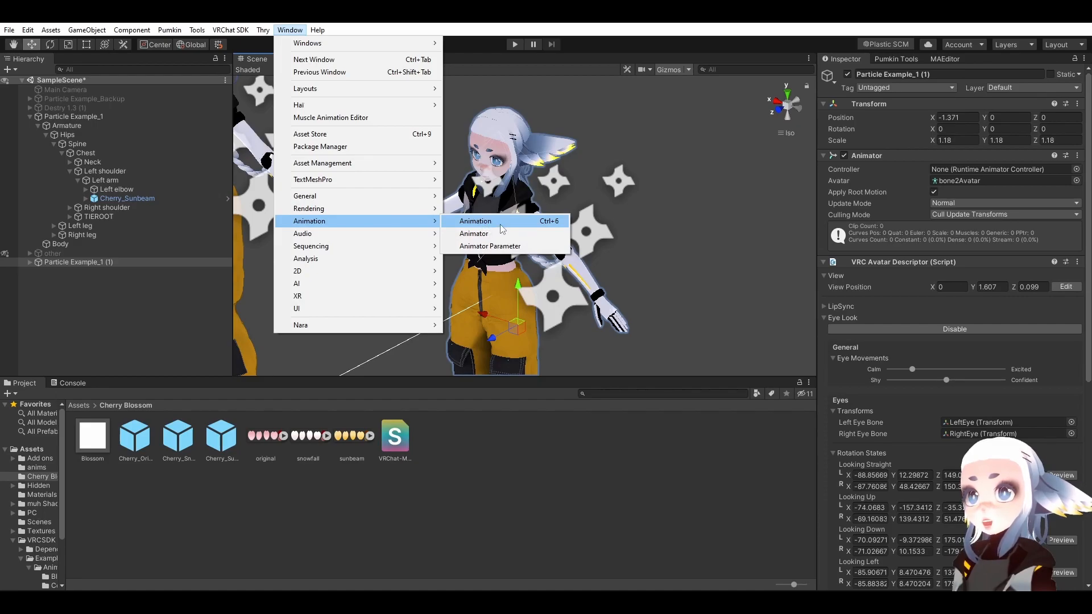
click(476, 220)
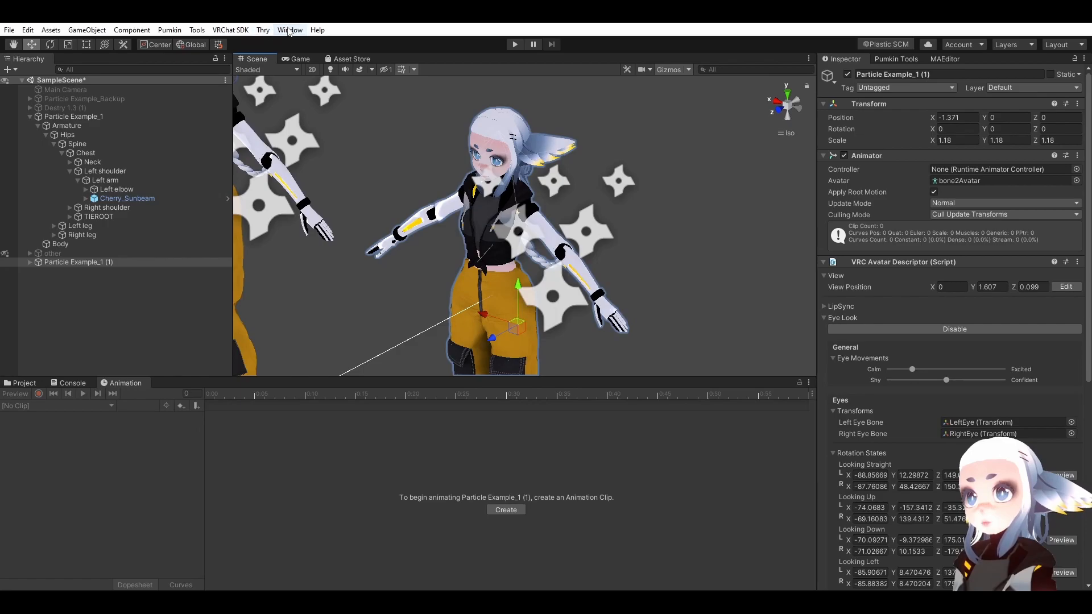
click(290, 29)
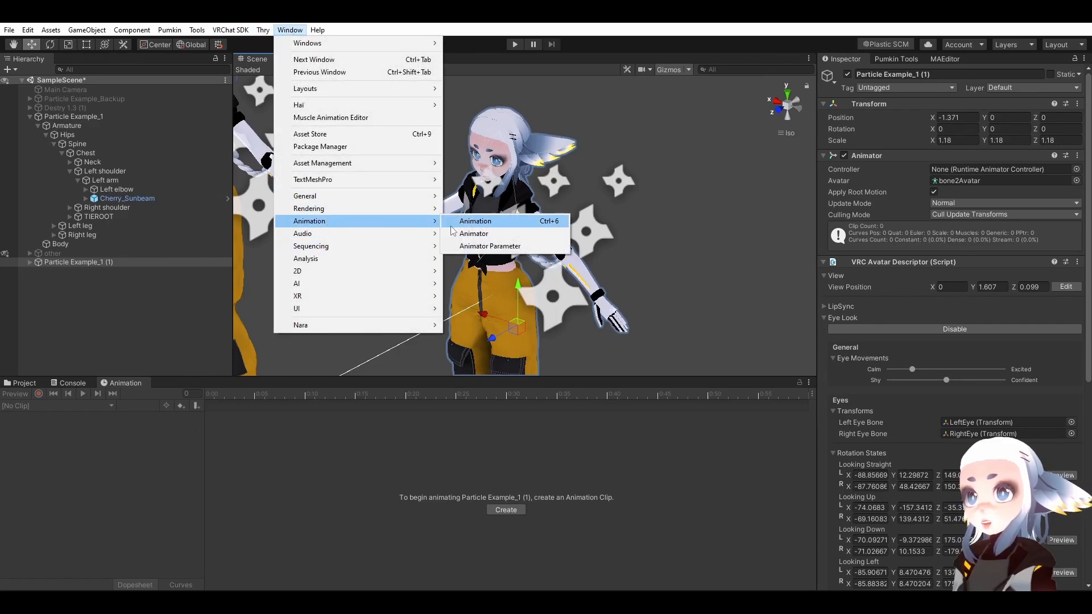
click(473, 233)
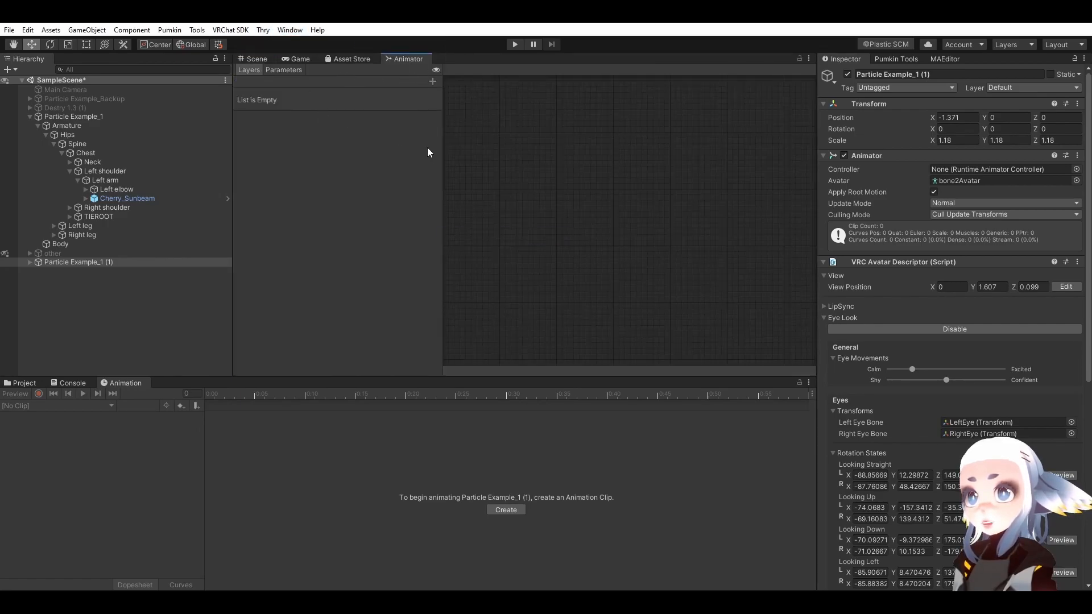
click(255, 58)
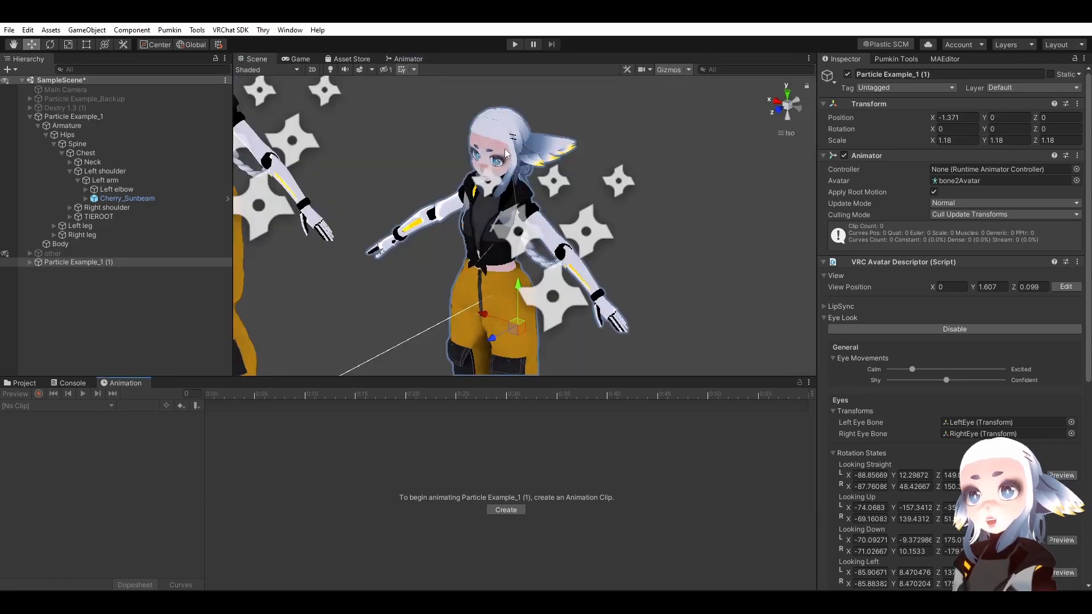
mouse_move(122, 392)
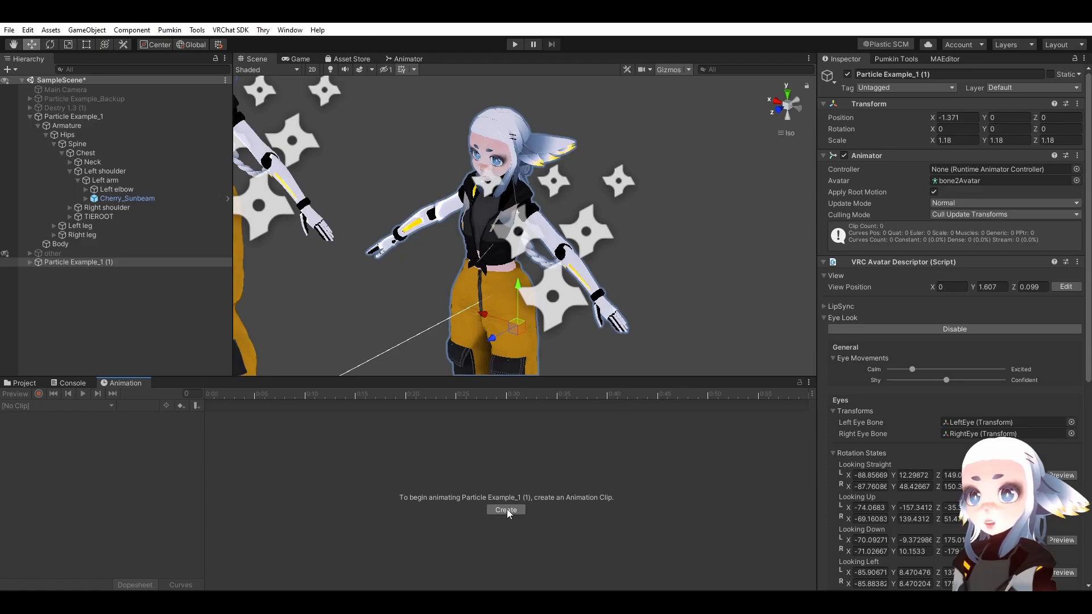
Create the particlesOff clip and record Cherry_Sunbeam being switched off.
click(505, 510)
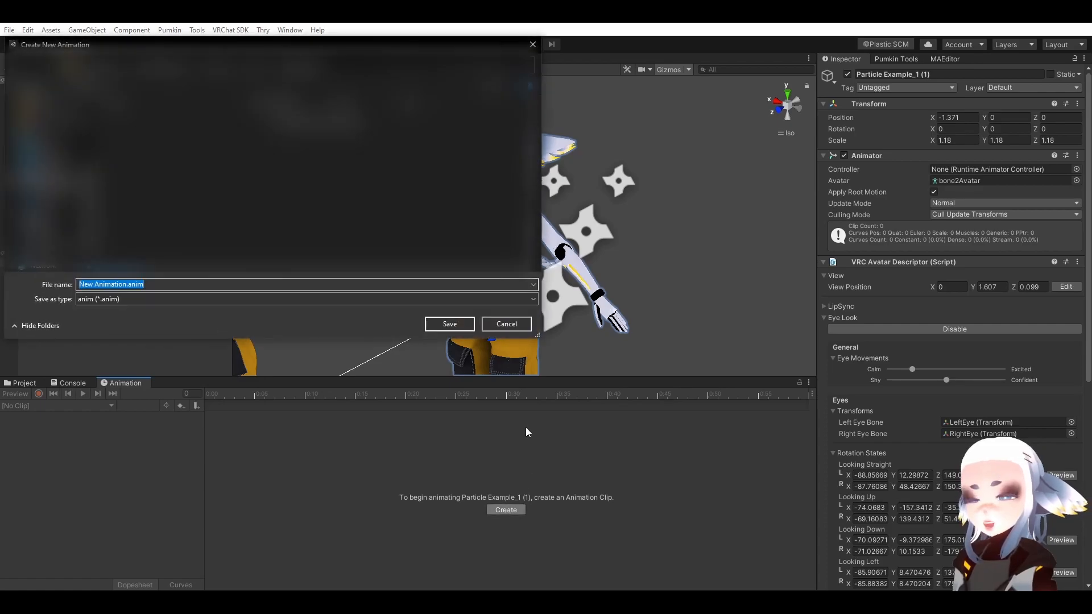
text(particlesO)
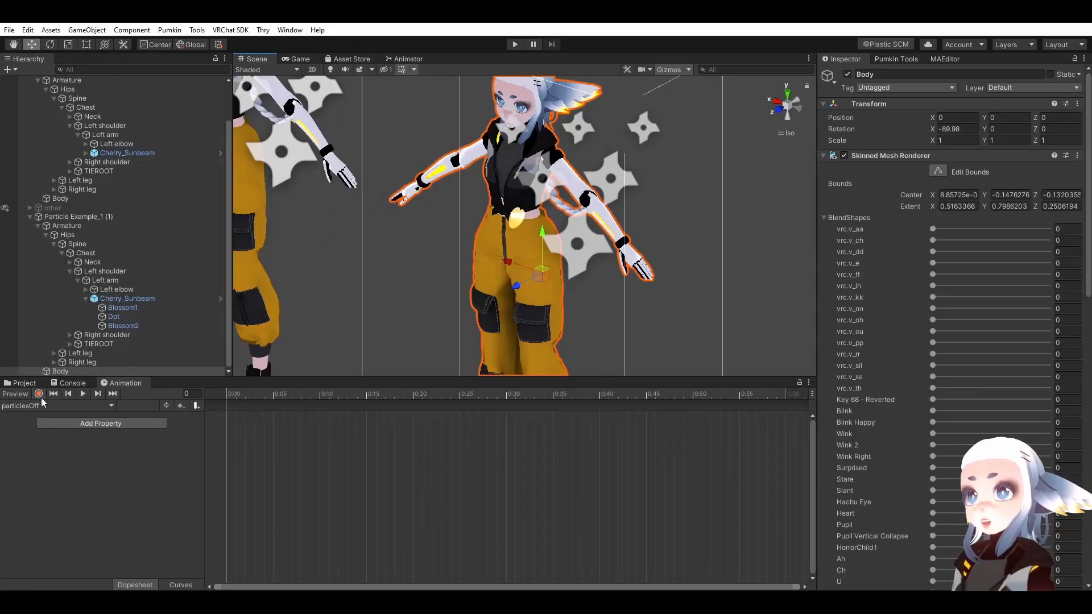
mouse_move(39, 394)
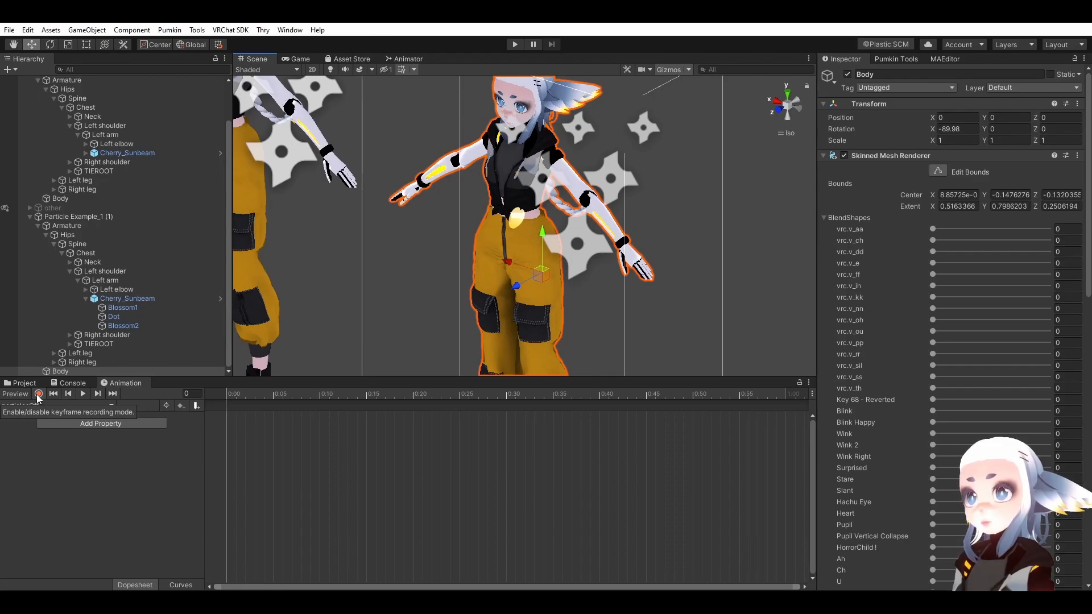
click(39, 394)
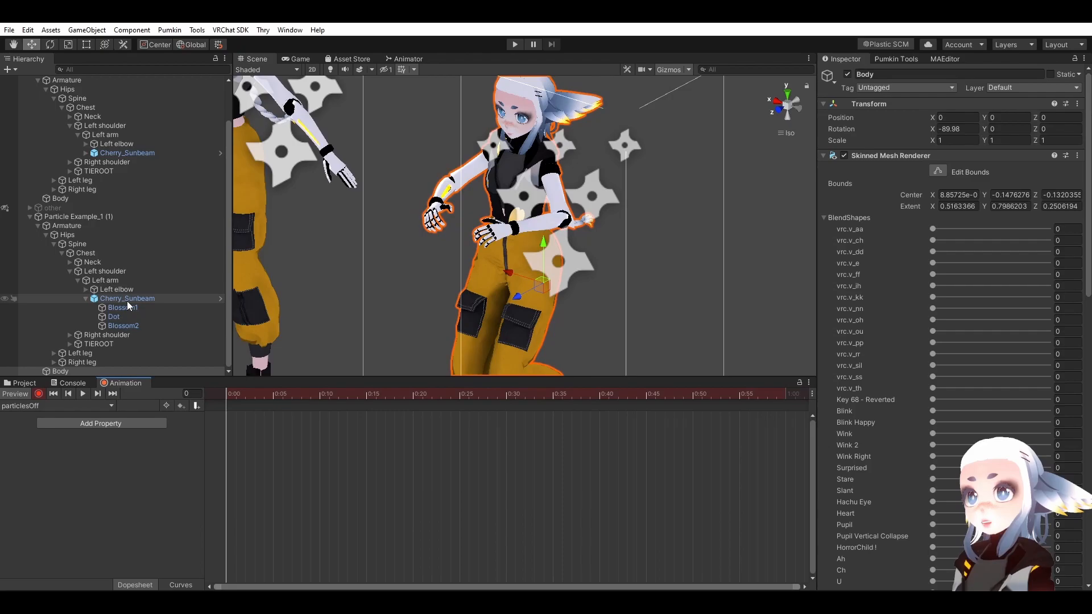
click(128, 298)
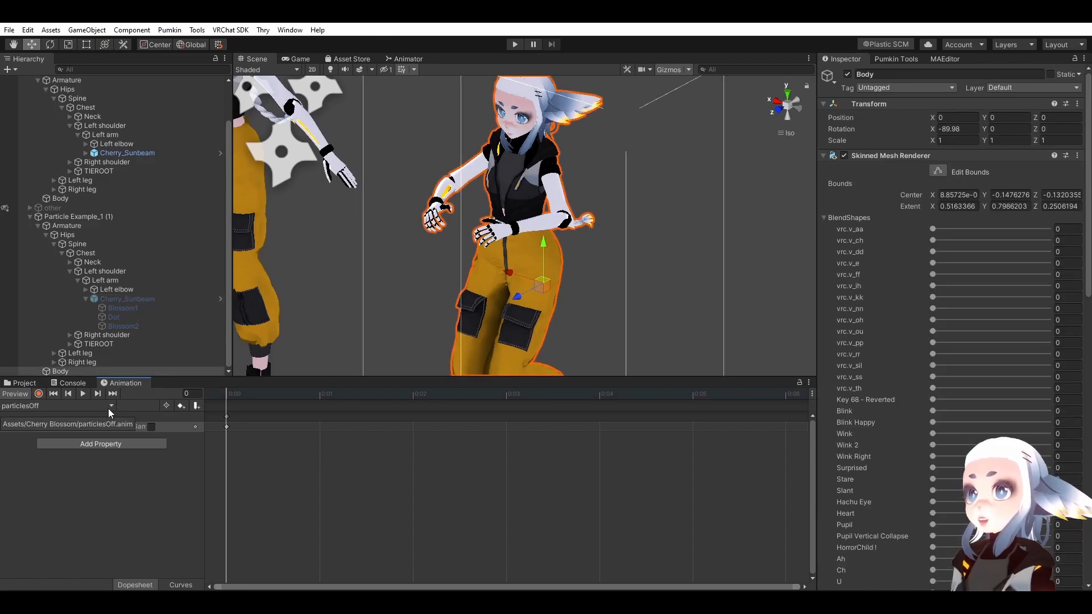
Create the particlesOn clip and record Cherry_Sunbeam switched on.
click(111, 405)
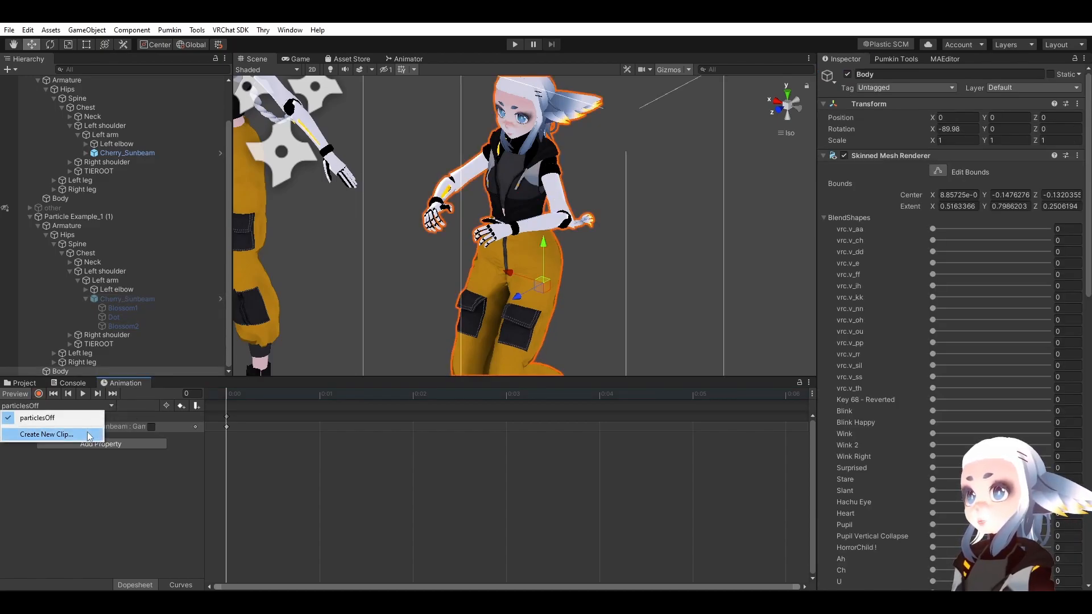
click(46, 433)
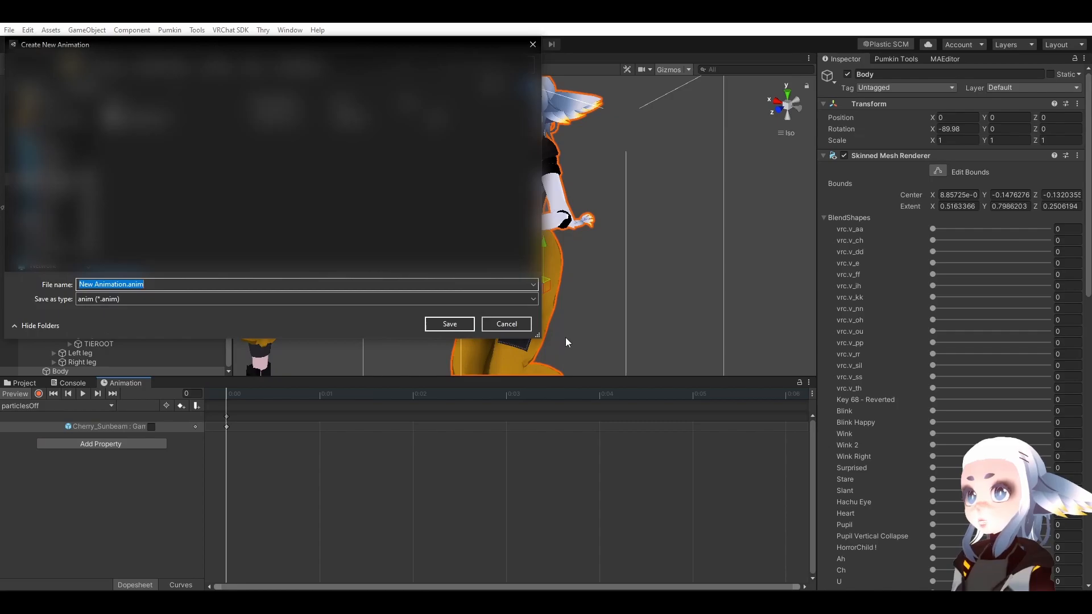
text(particl)
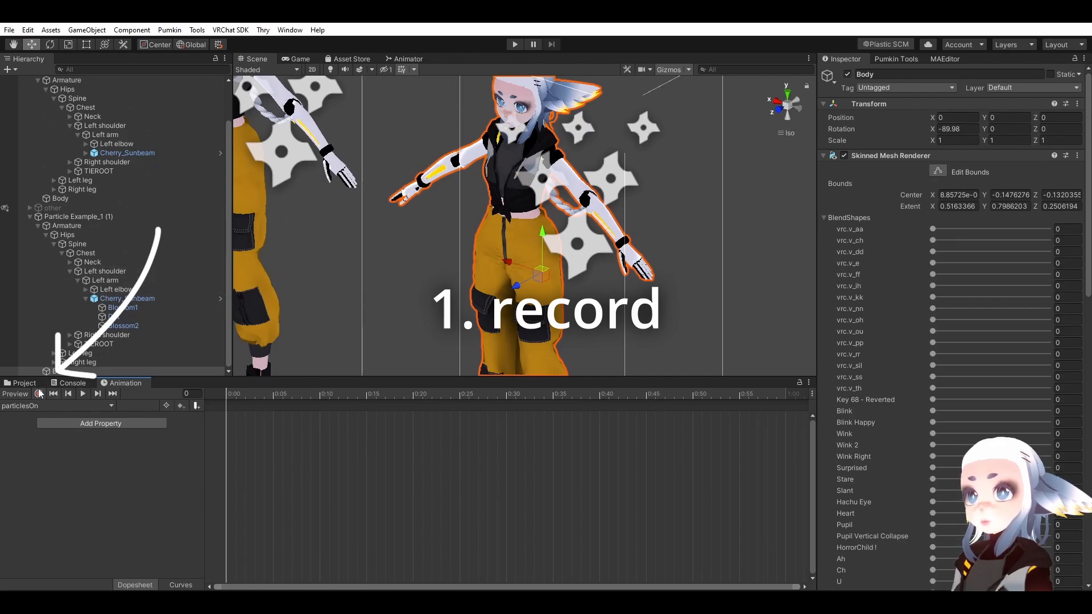
click(39, 394)
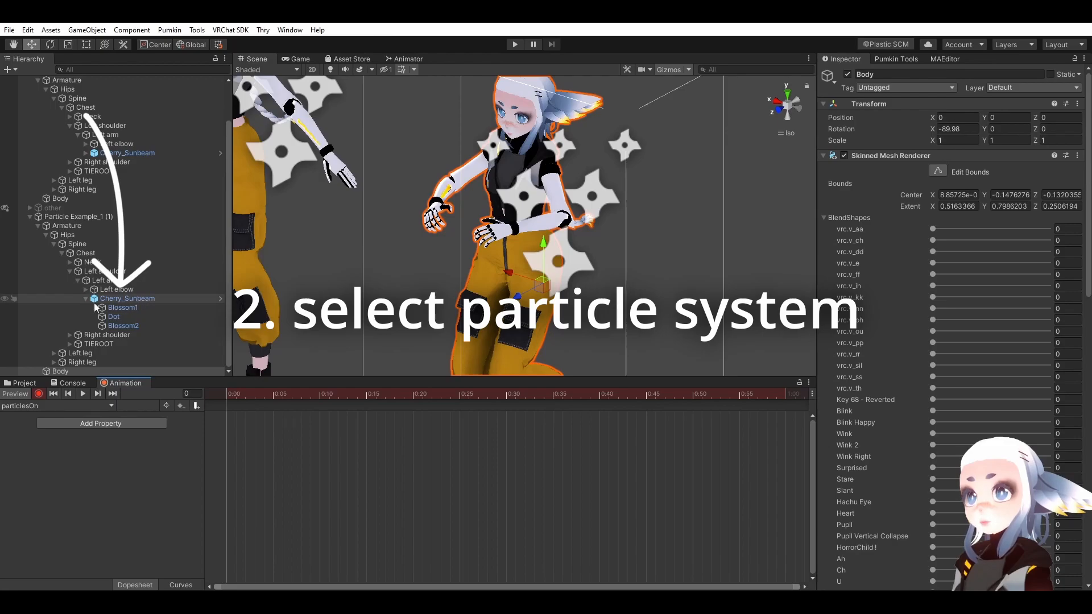
click(127, 298)
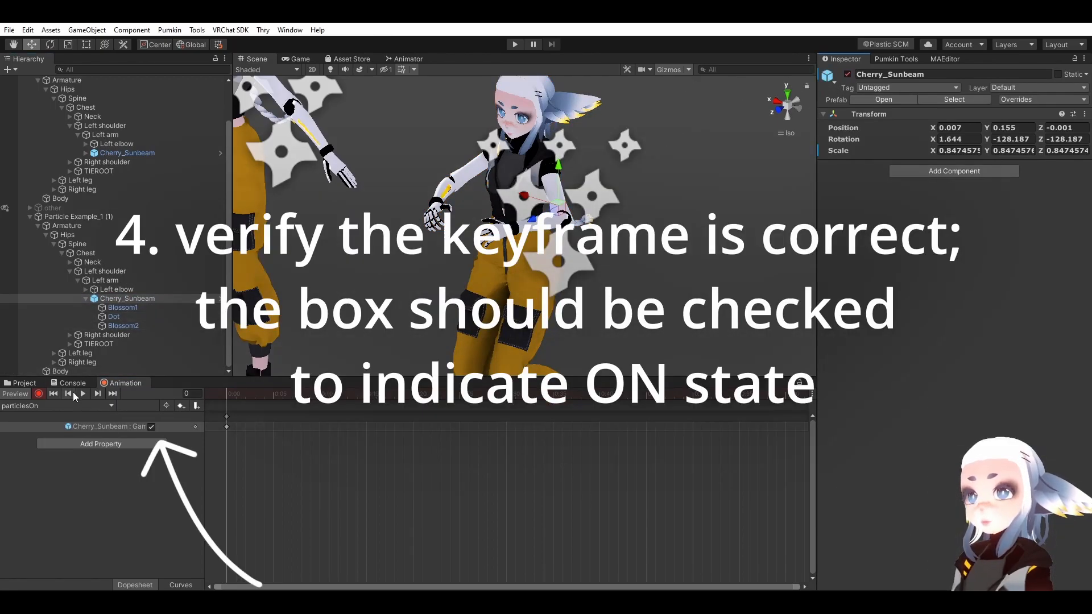
right_click(79, 262)
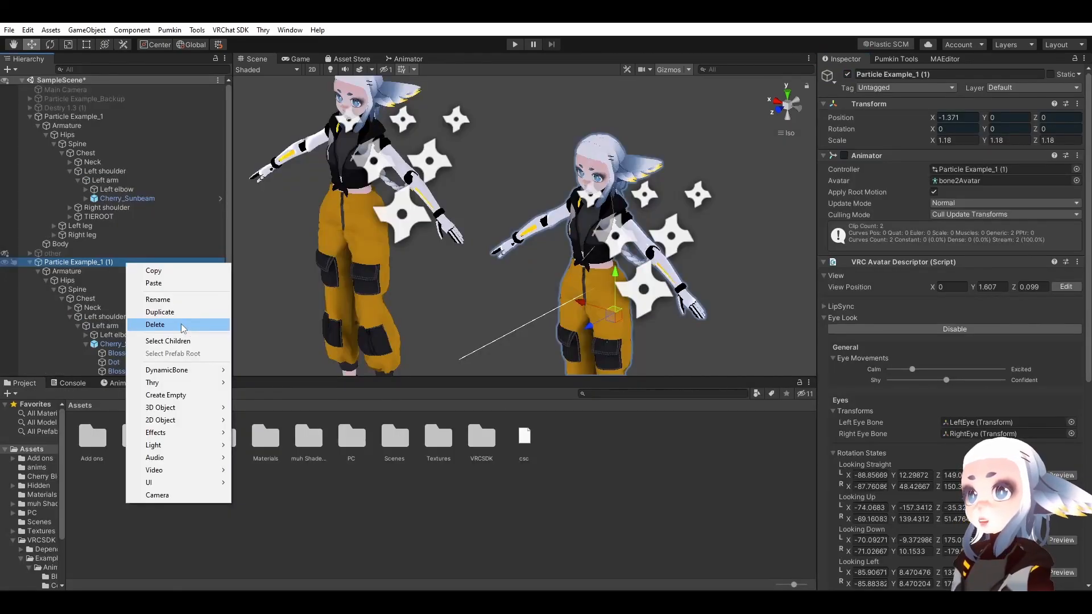
Delete the duplicate Particle Example_1 (1) avatar from the Hierarchy.
click(154, 324)
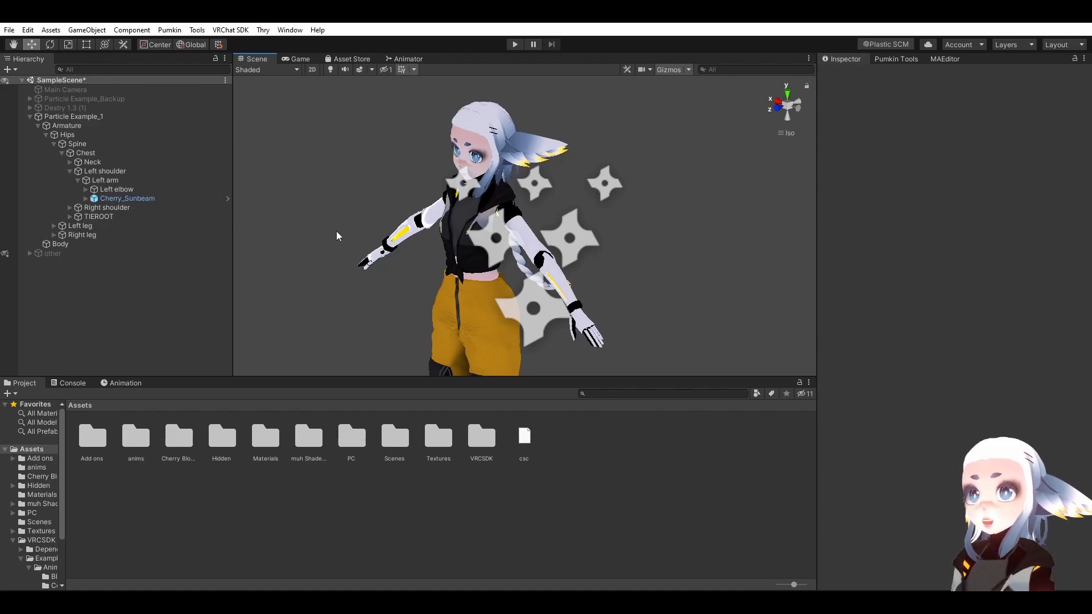
mouse_move(694, 333)
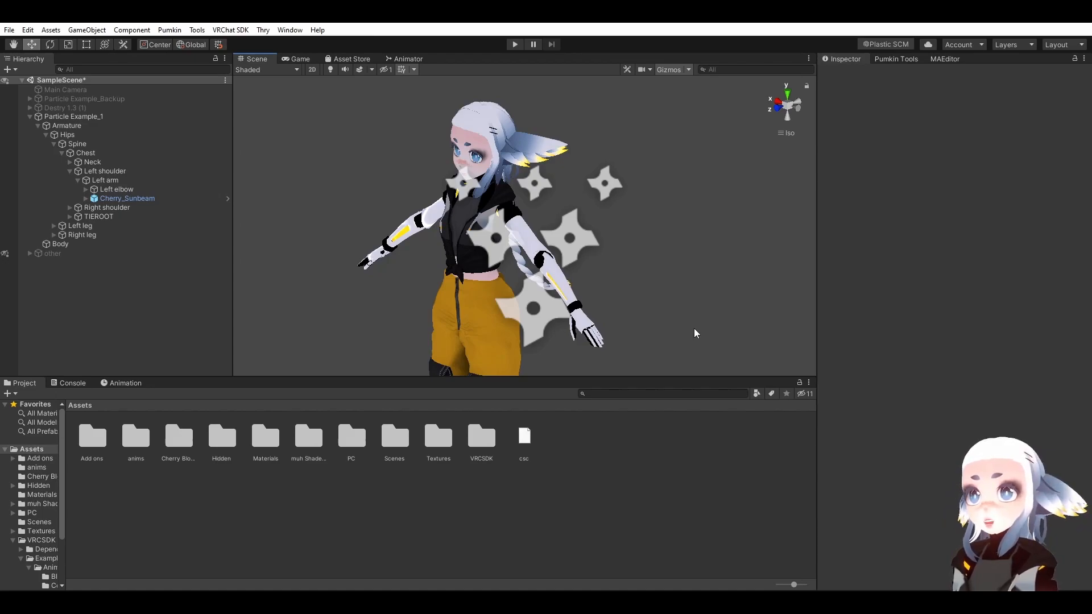
mouse_move(668, 314)
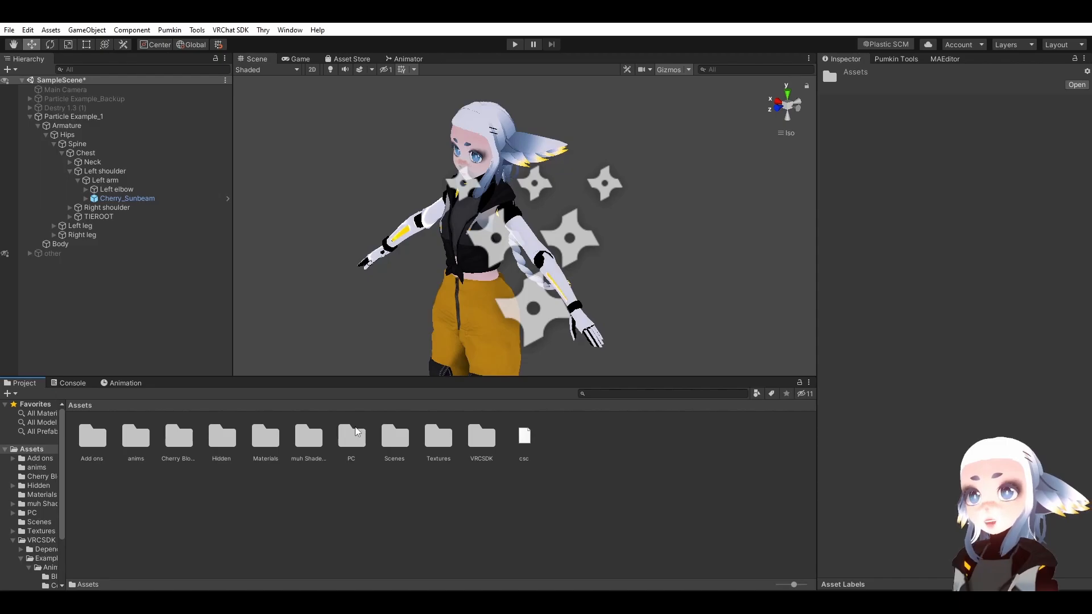
Create a new Animator Controller asset named FX Controller in the Project.
right_click(355, 432)
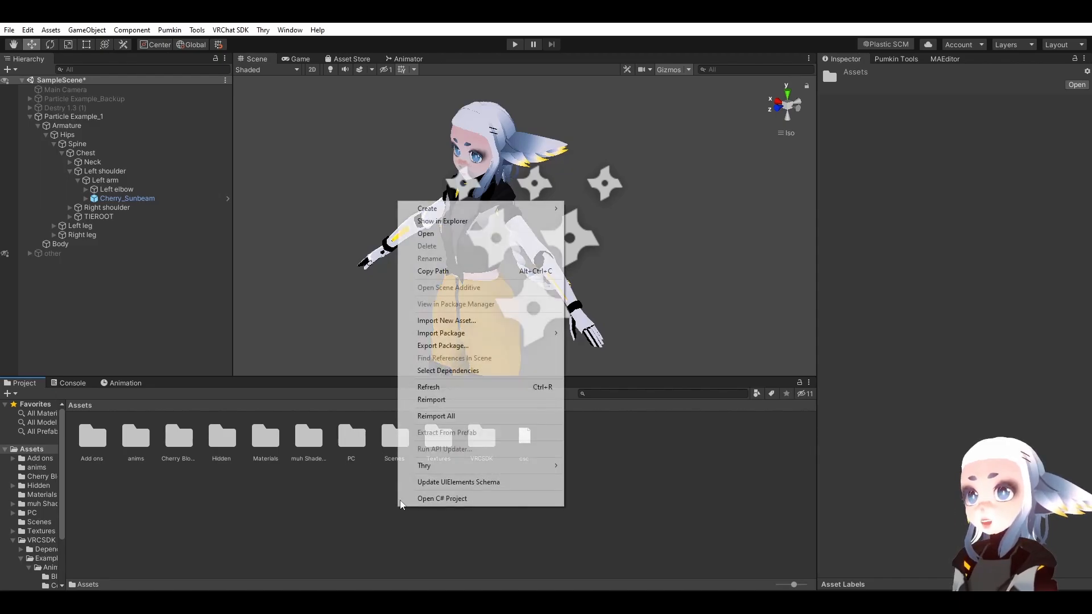
click(427, 208)
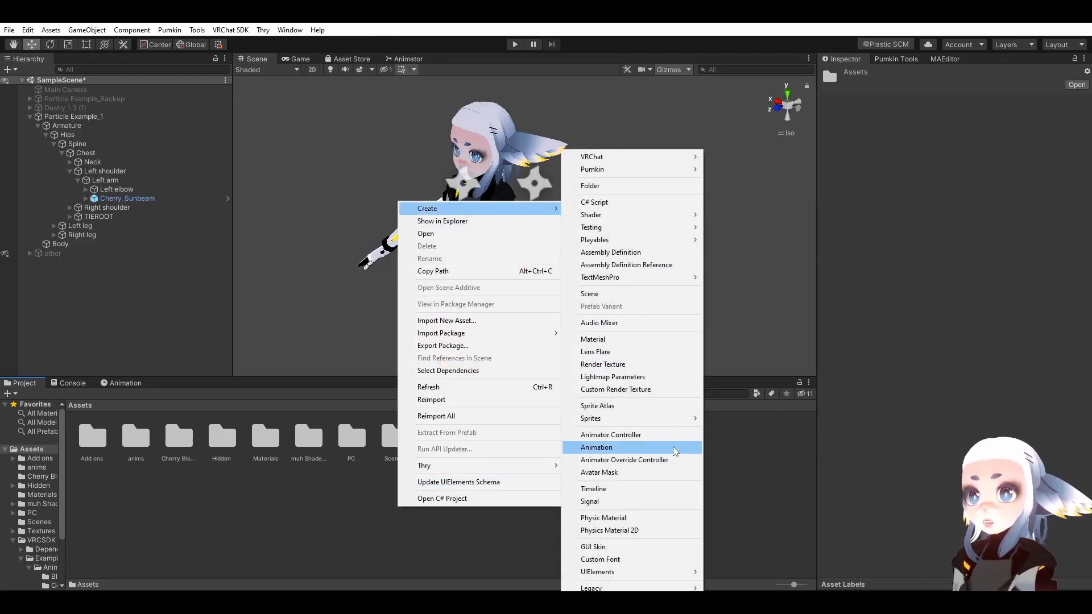
click(609, 435)
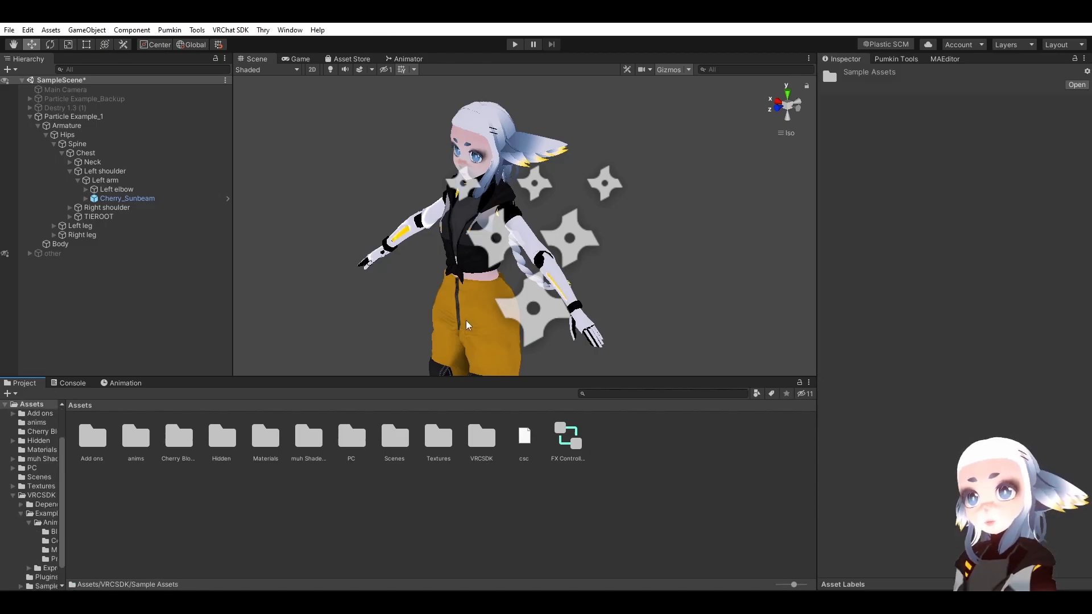
mouse_move(486, 429)
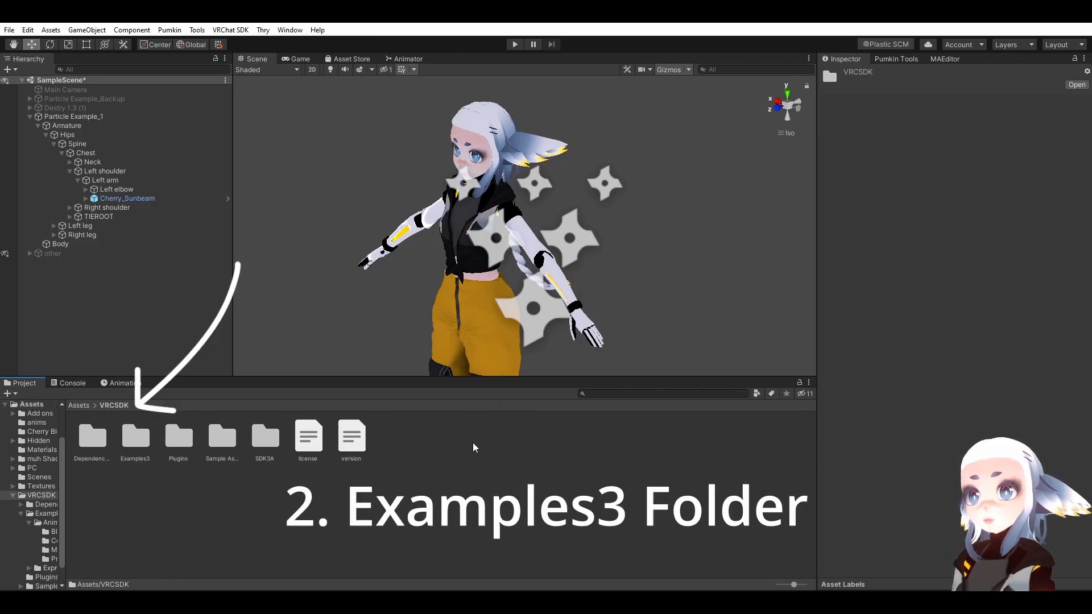
Duplicate DefaultExpressionsMenu and DefaultExpressionParameters from Examples3 with Ctrl+D.
double_click(136, 436)
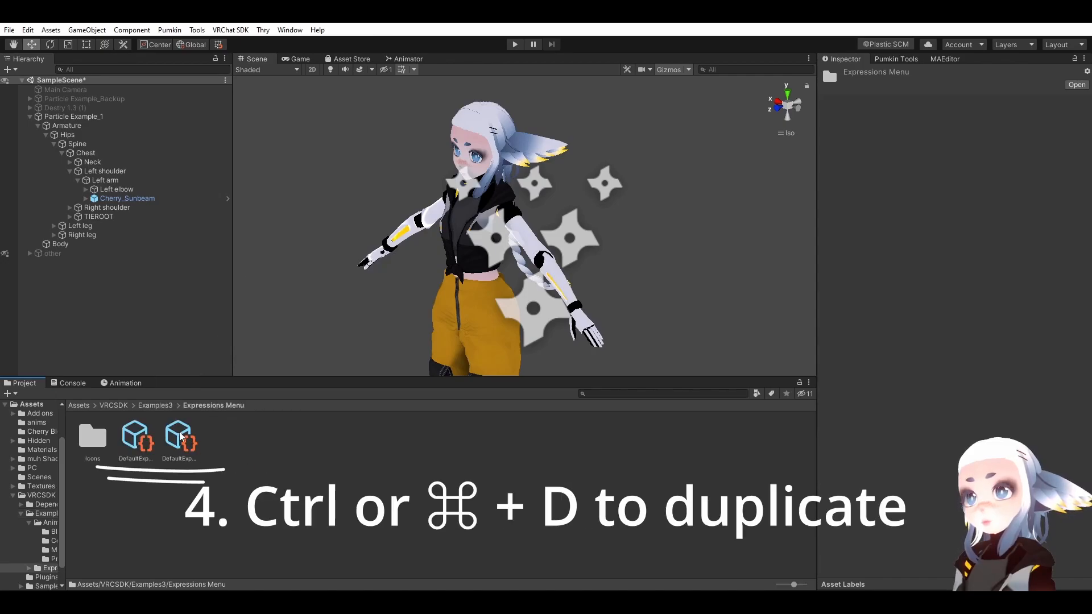
click(178, 435)
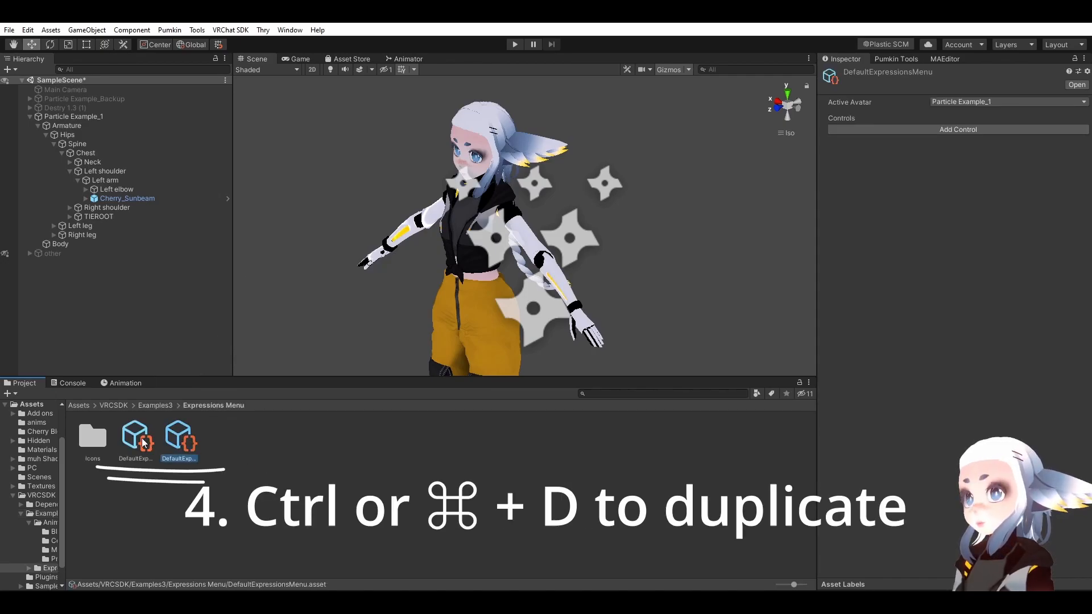
key(ctrl+d)
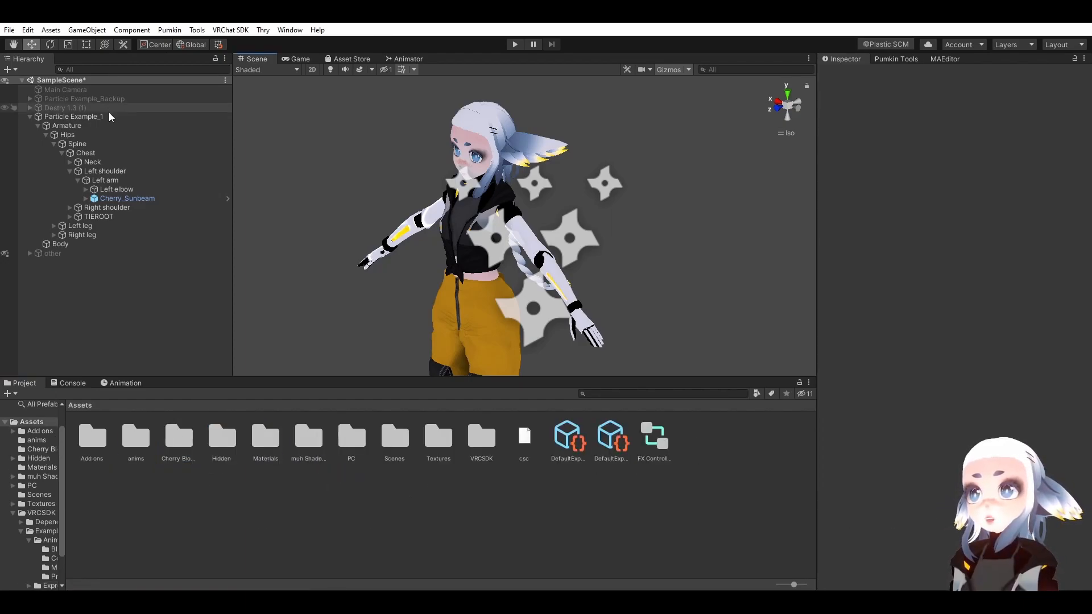
Customize Particle Example_1's Playable Layers in the VRC Avatar Descriptor.
click(73, 116)
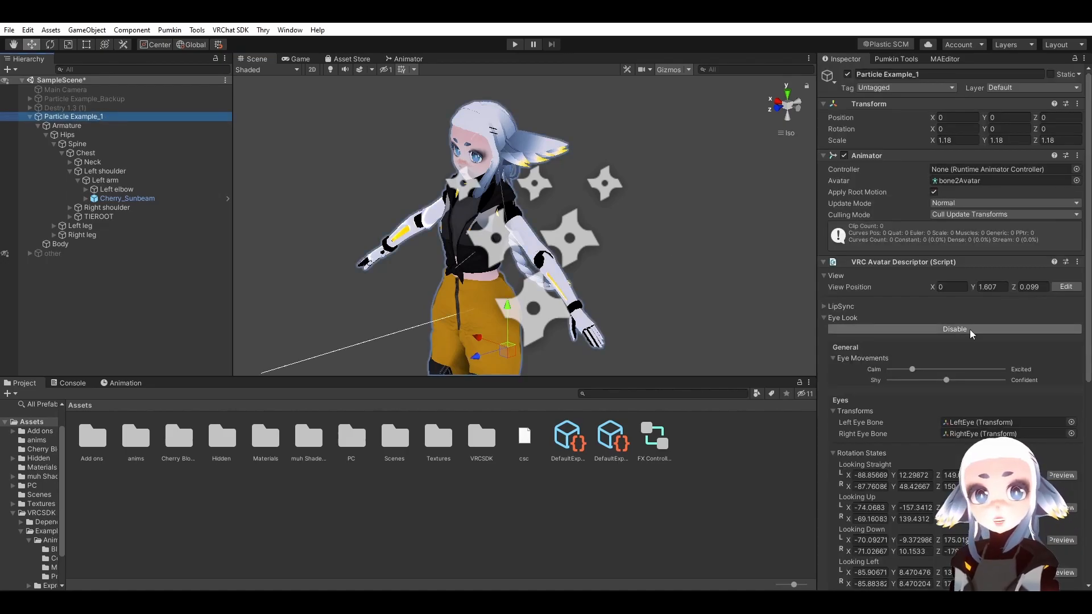
scroll(down, 3)
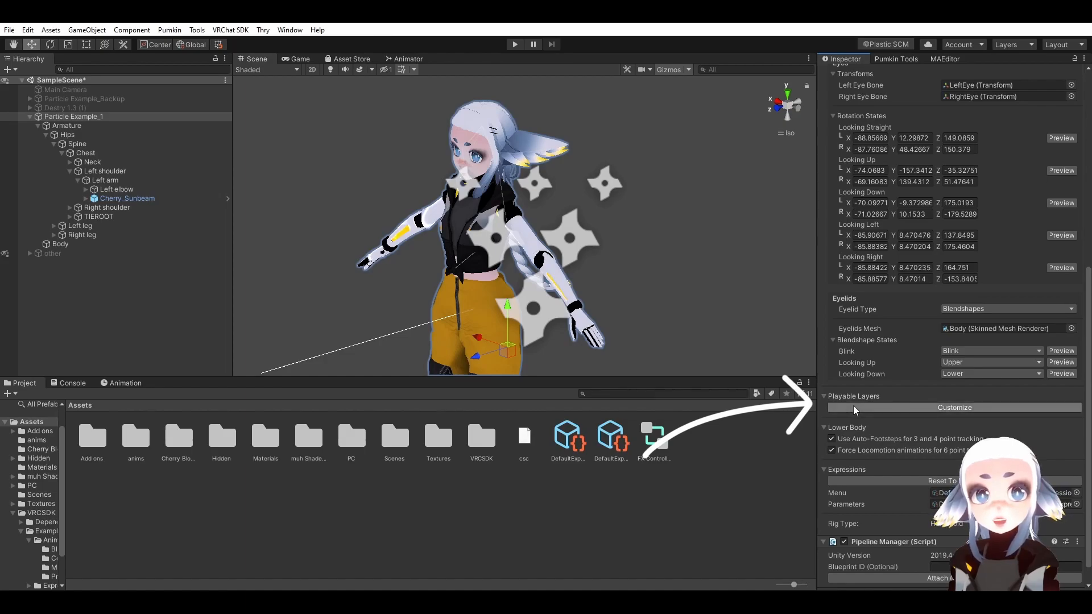
click(954, 407)
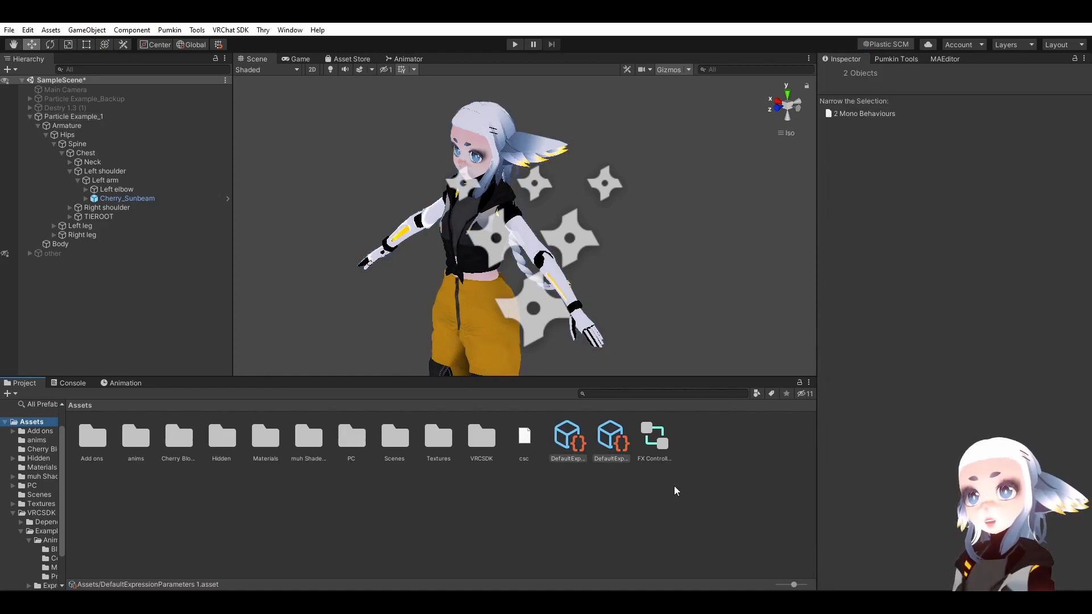
mouse_move(646, 471)
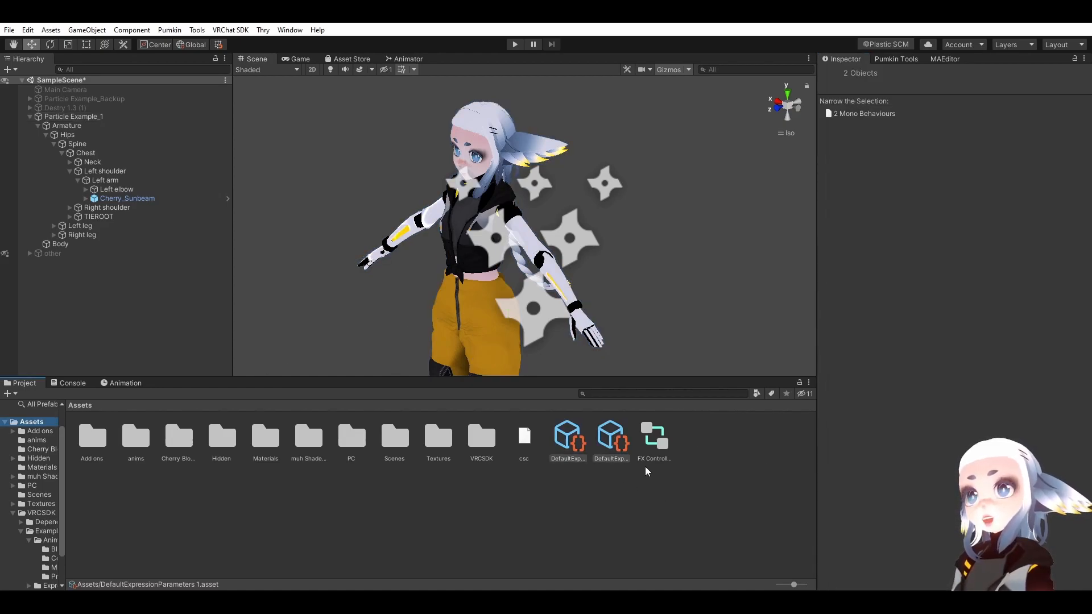
mouse_move(629, 479)
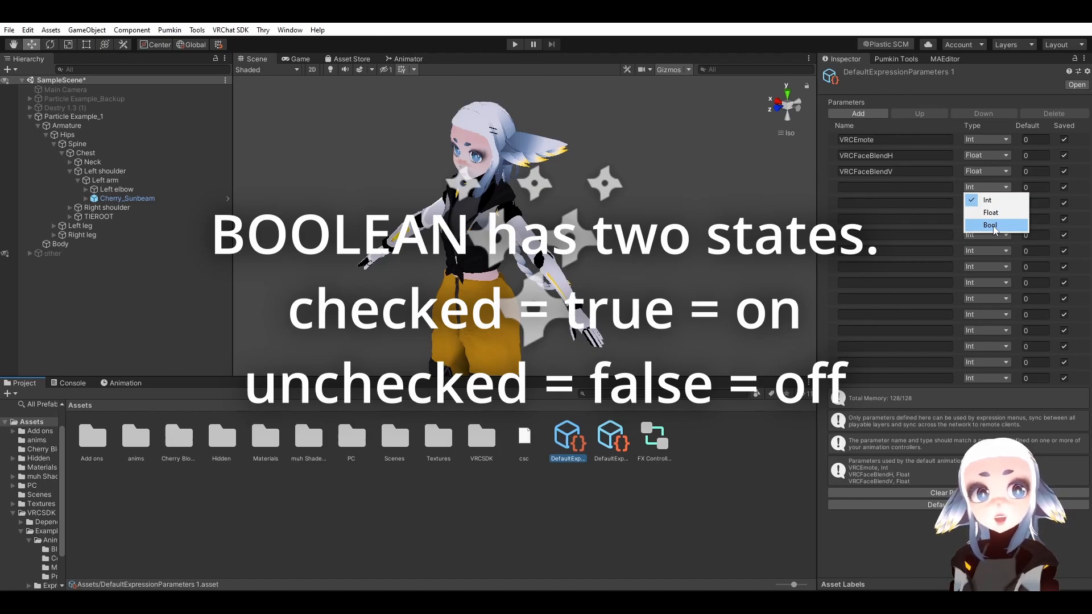
Make the new expression parameter a Bool named cherryBlossom.
click(990, 224)
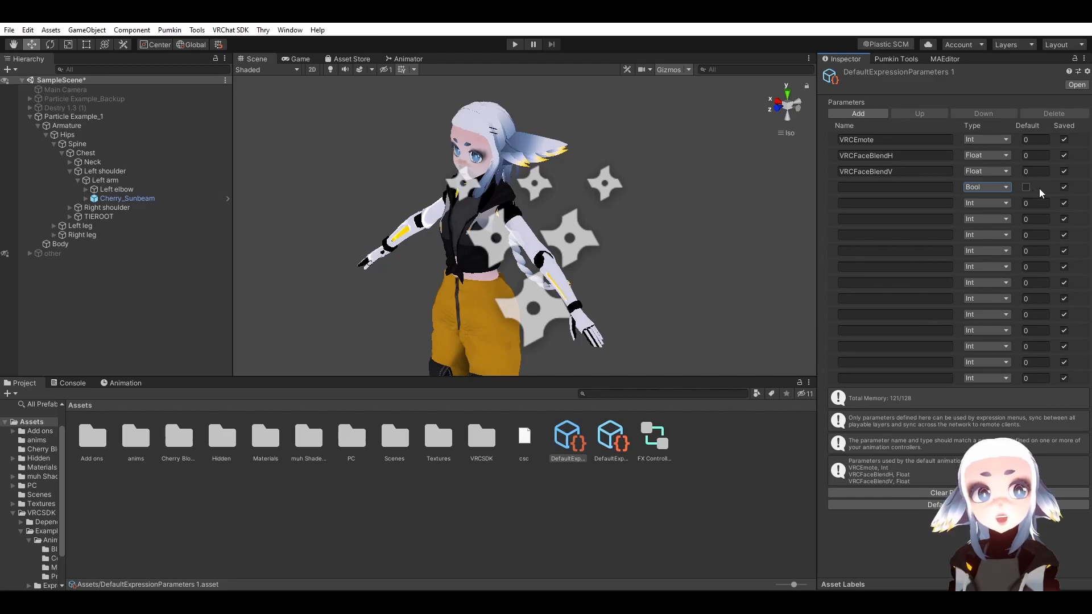
click(895, 186)
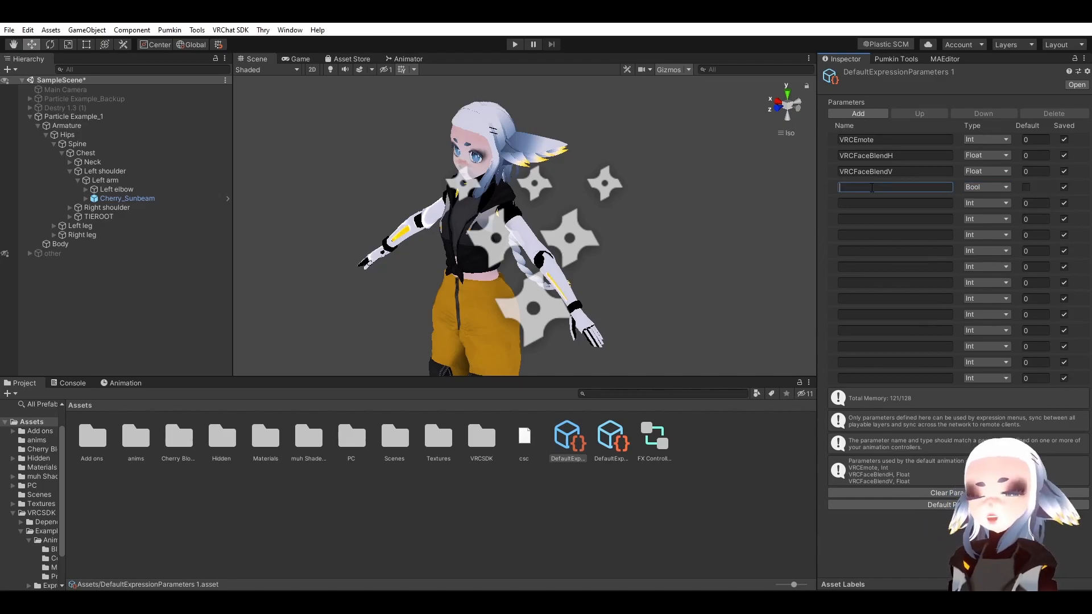
text(cherryBlossom)
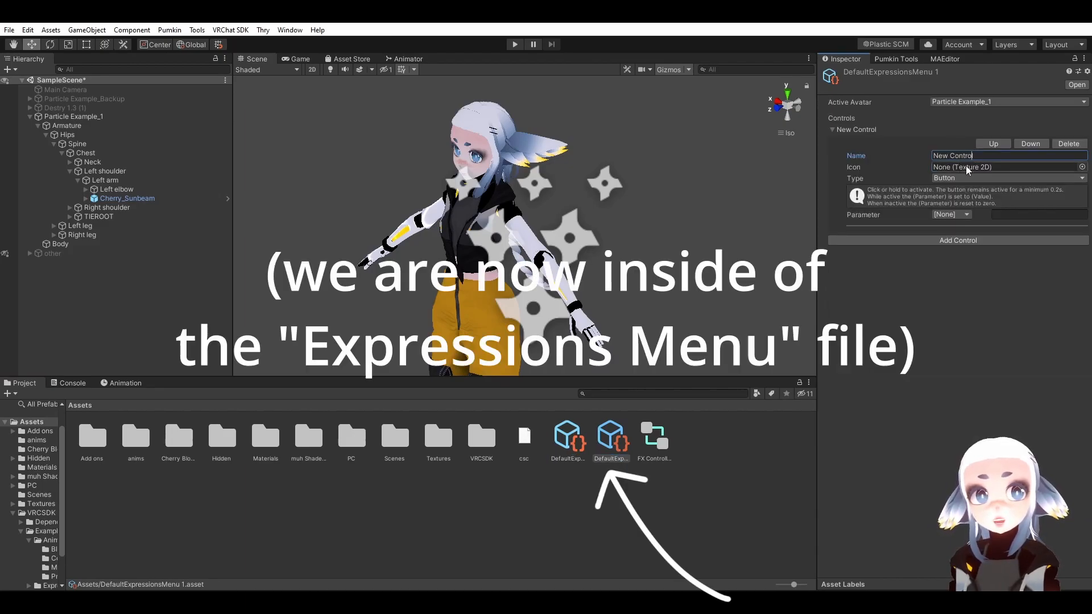
Rename the control to Particles! and bind it to the cherryBlossom parameter as a toggle.
click(1006, 179)
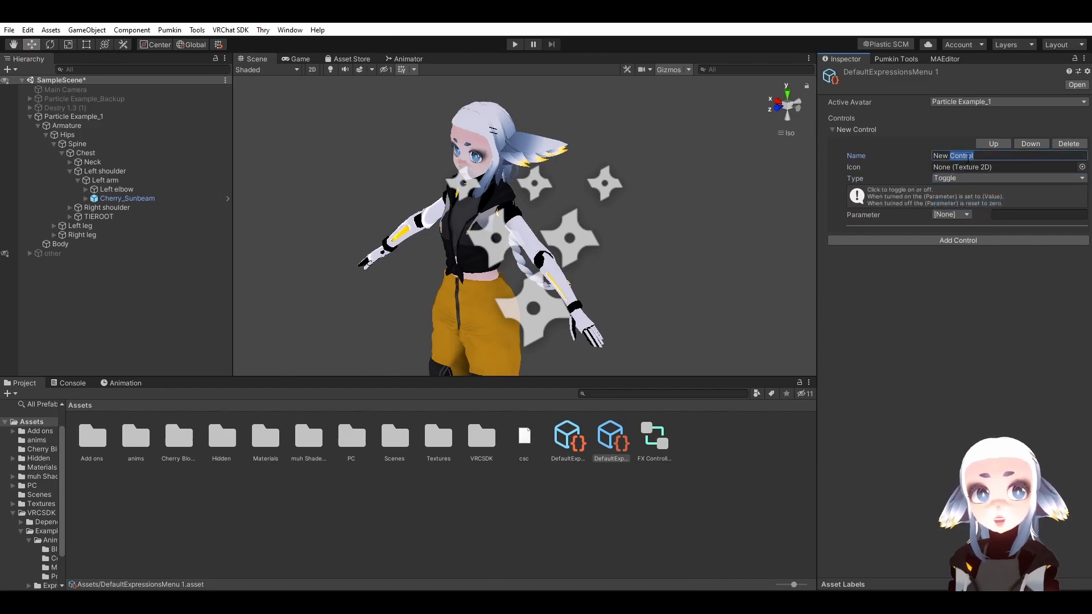
text(Particles!)
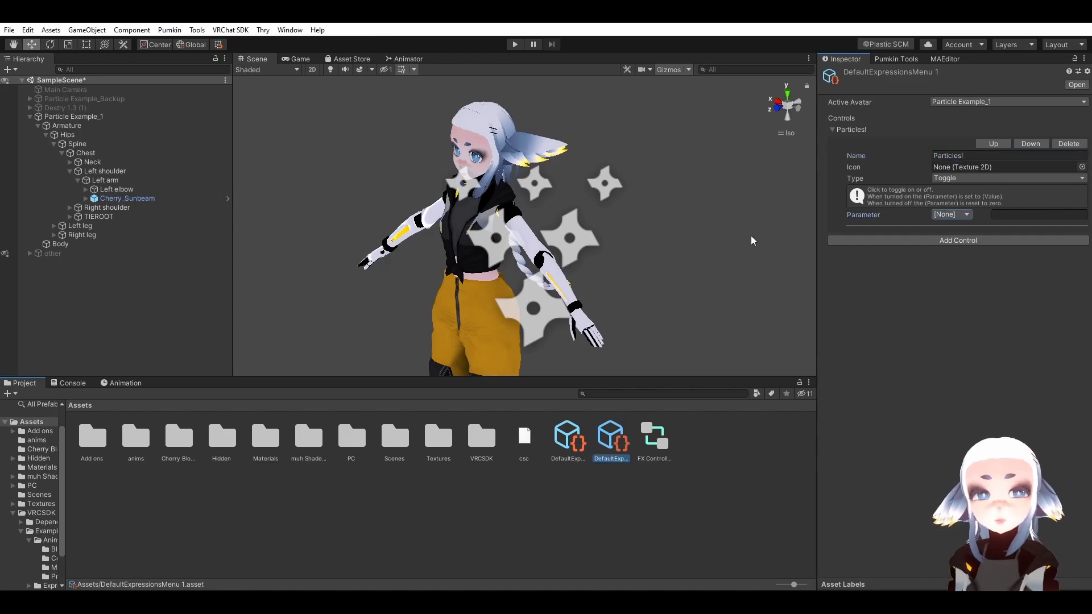
click(949, 215)
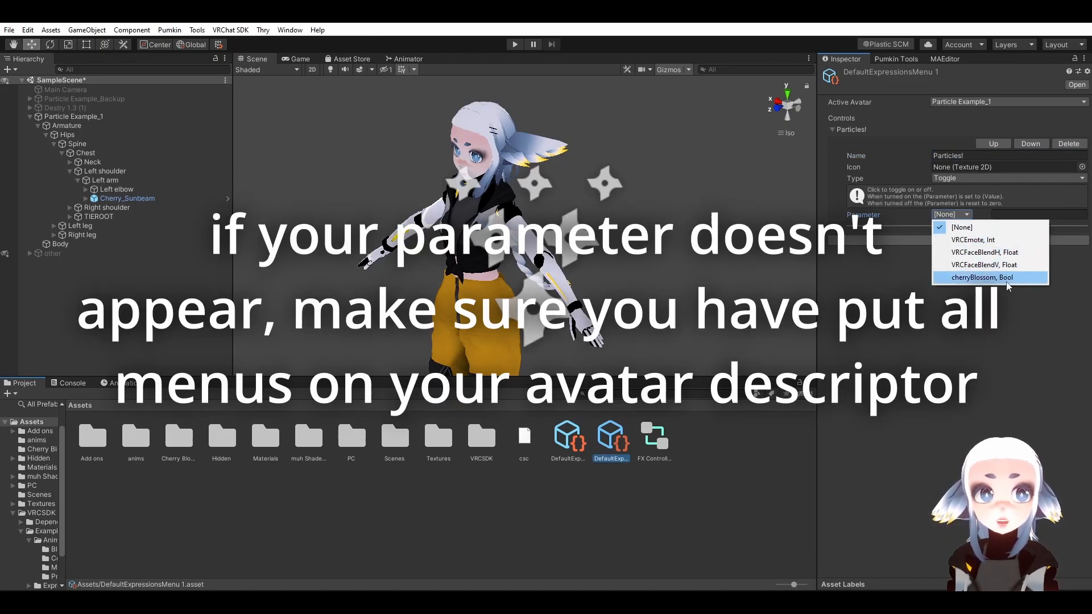
click(982, 277)
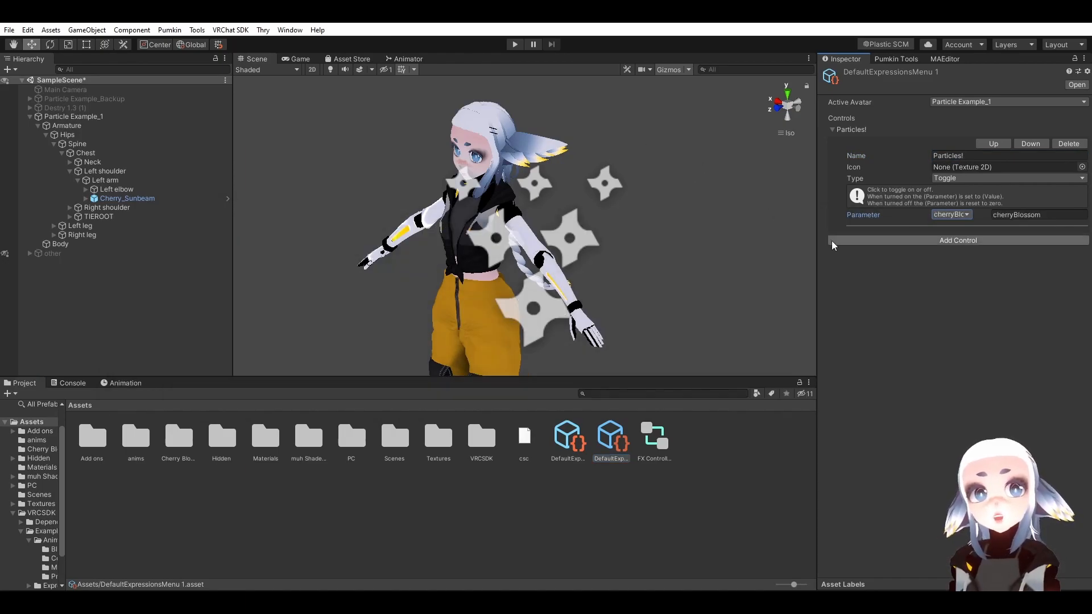
mouse_move(933, 85)
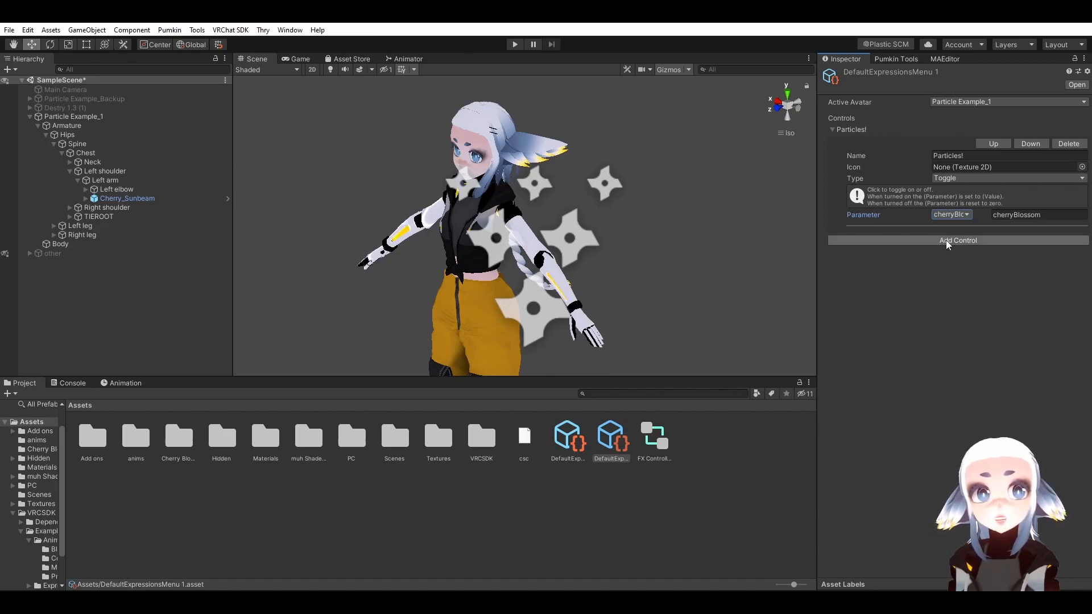
click(958, 240)
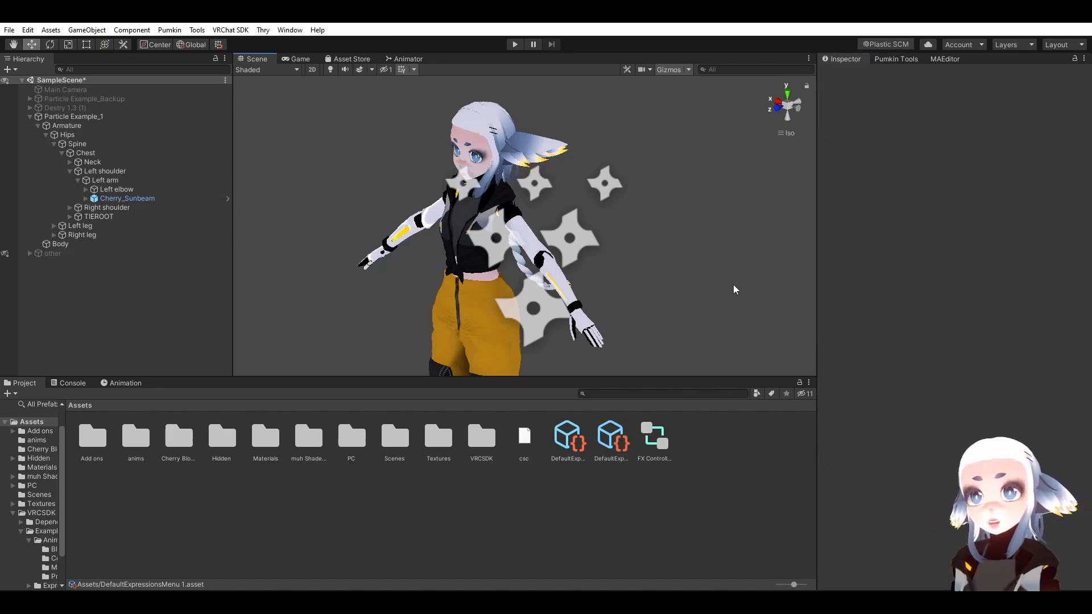
mouse_move(686, 197)
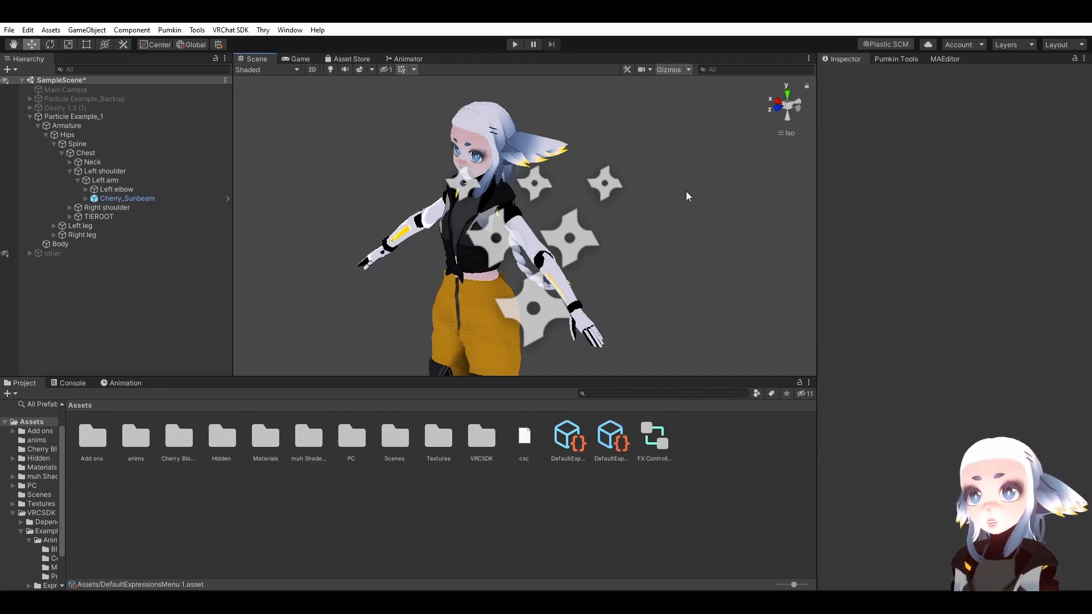
Load FX Controller1 in the Animator and add a Bool parameter typed as cherryC.
click(407, 58)
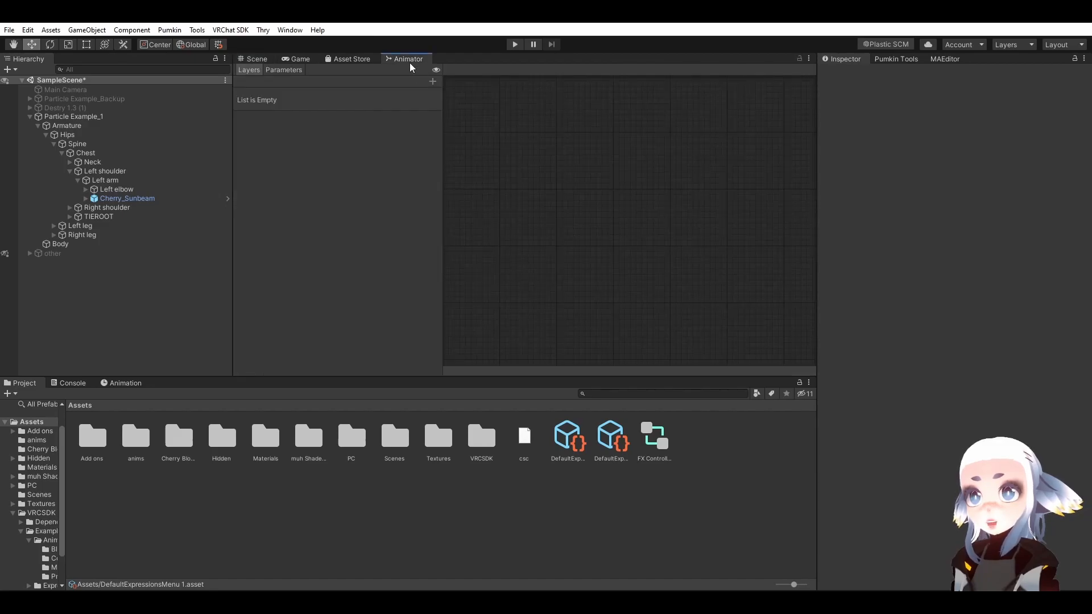
click(652, 436)
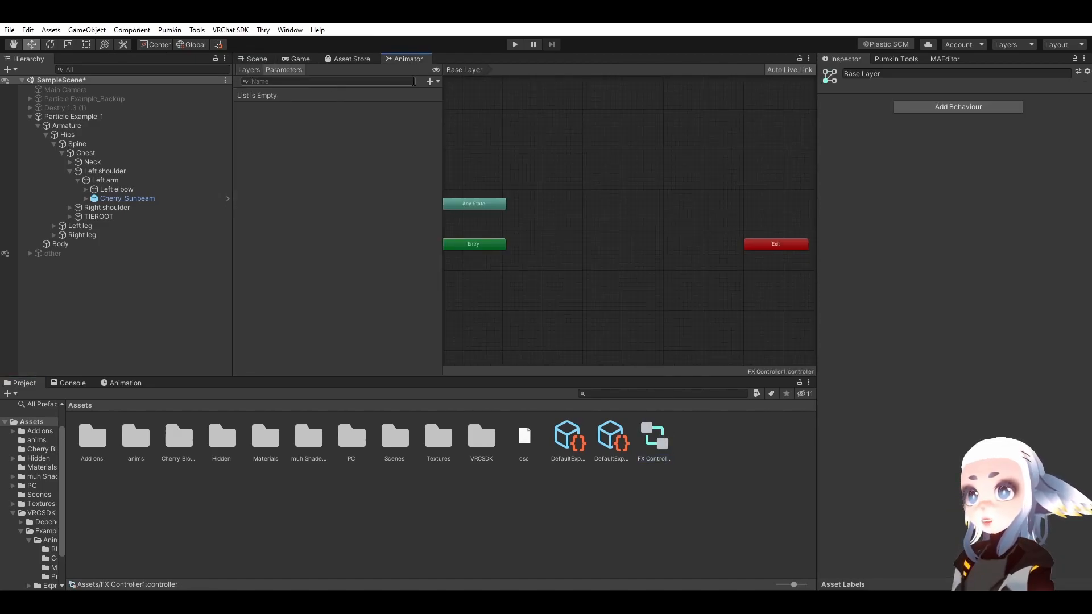
click(430, 81)
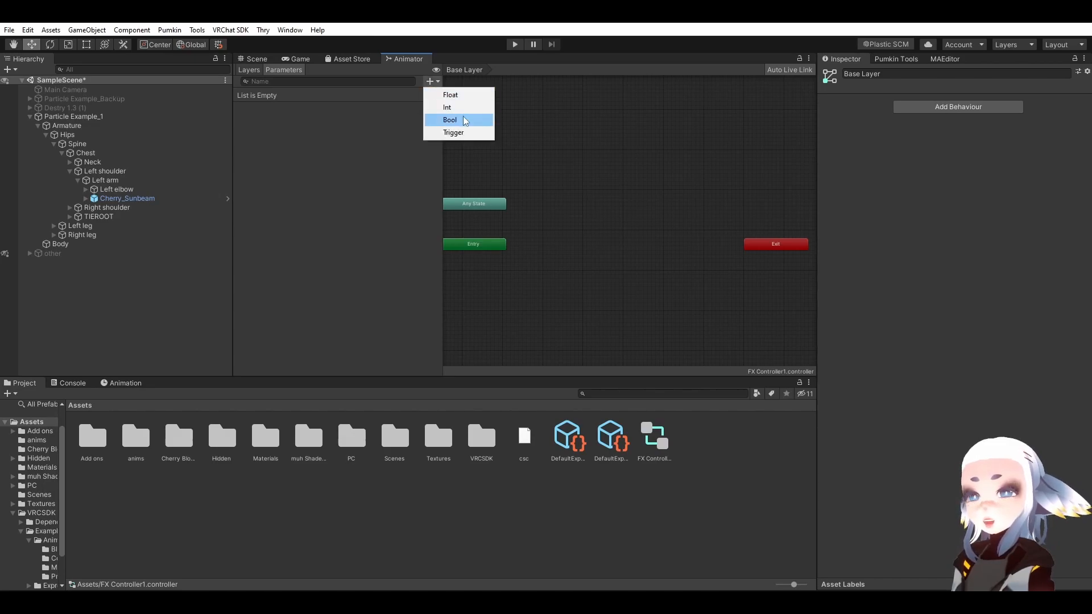
click(450, 120)
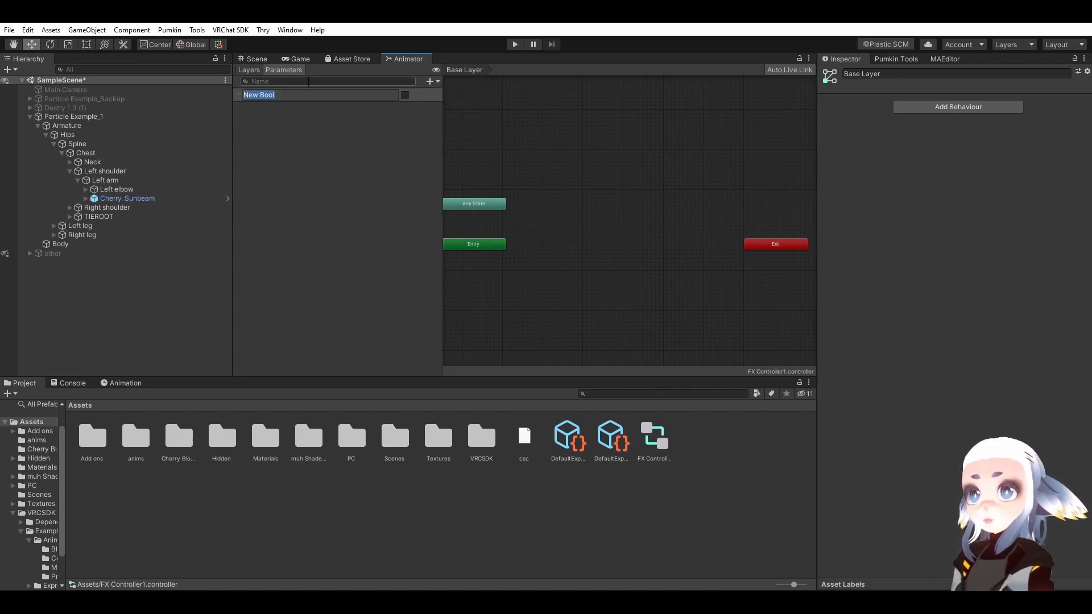
text(cherryC)
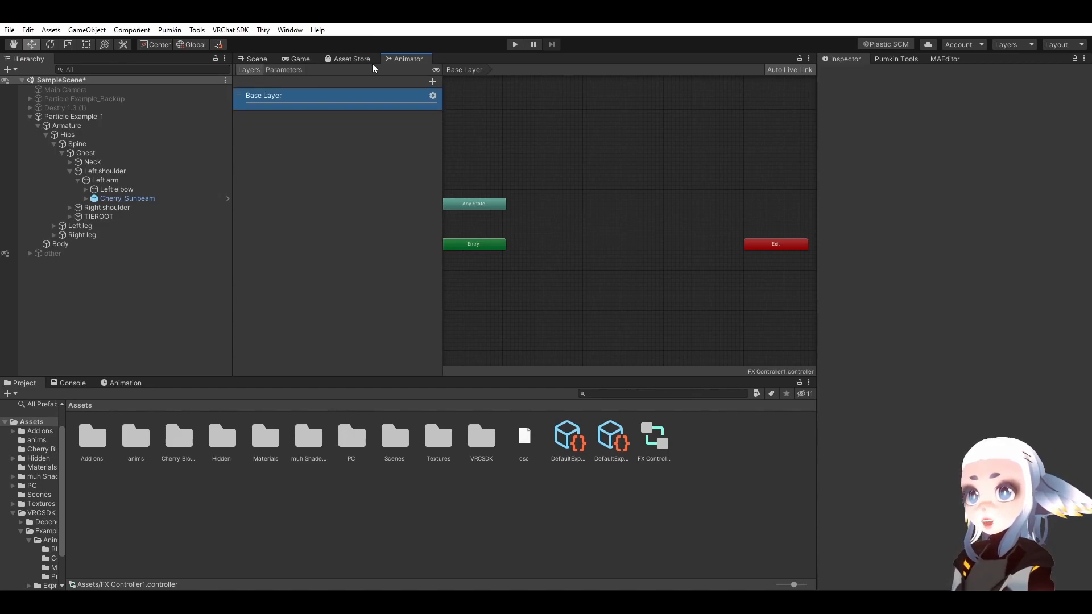
Add a Special Effects layer to the FX controller.
click(433, 82)
text(Special Effects)
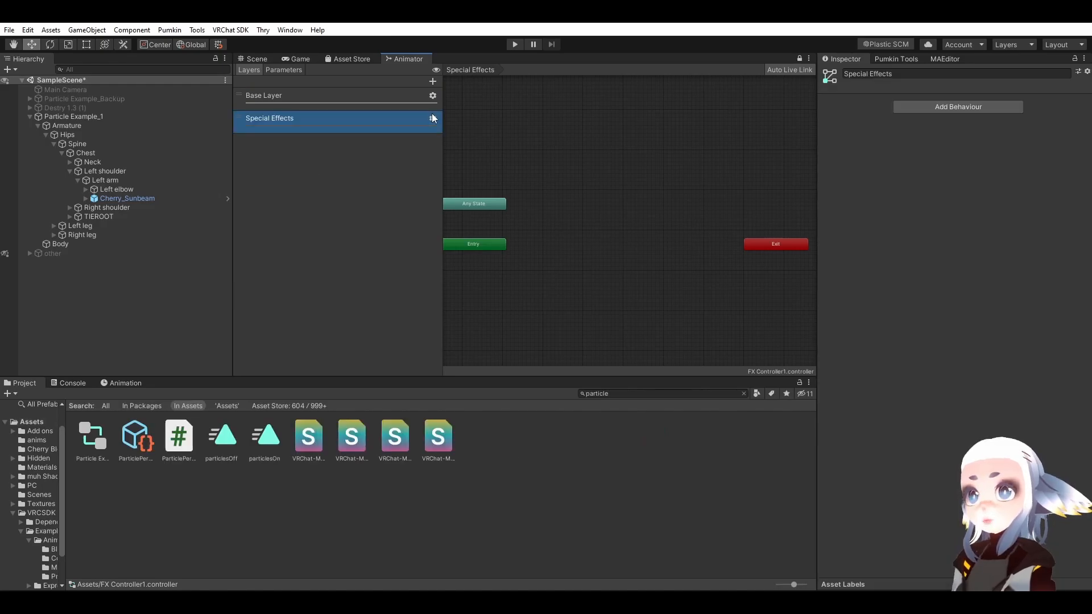
click(432, 117)
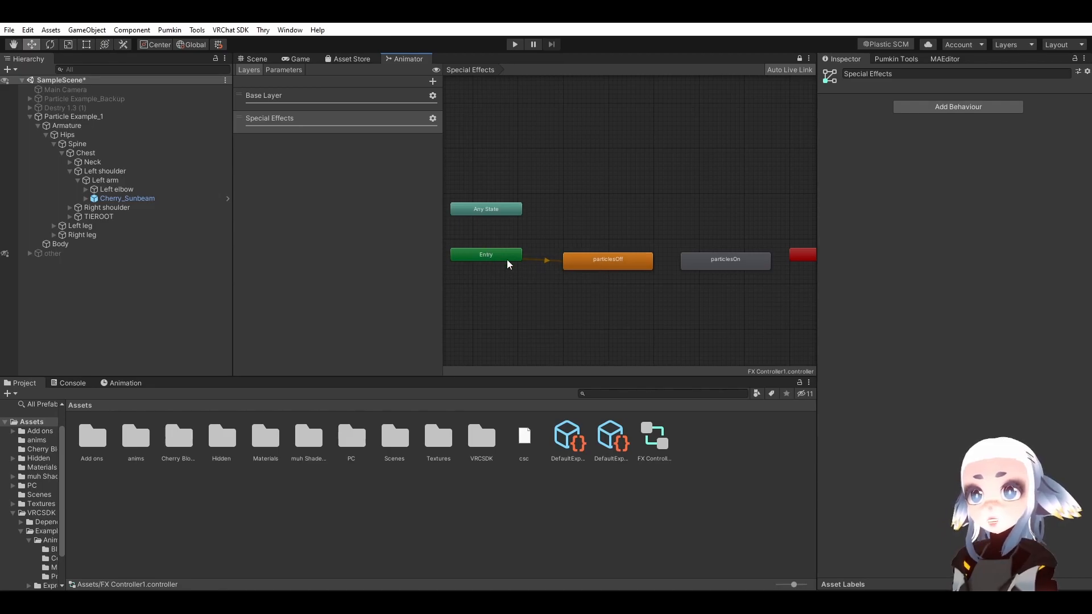
mouse_move(591, 256)
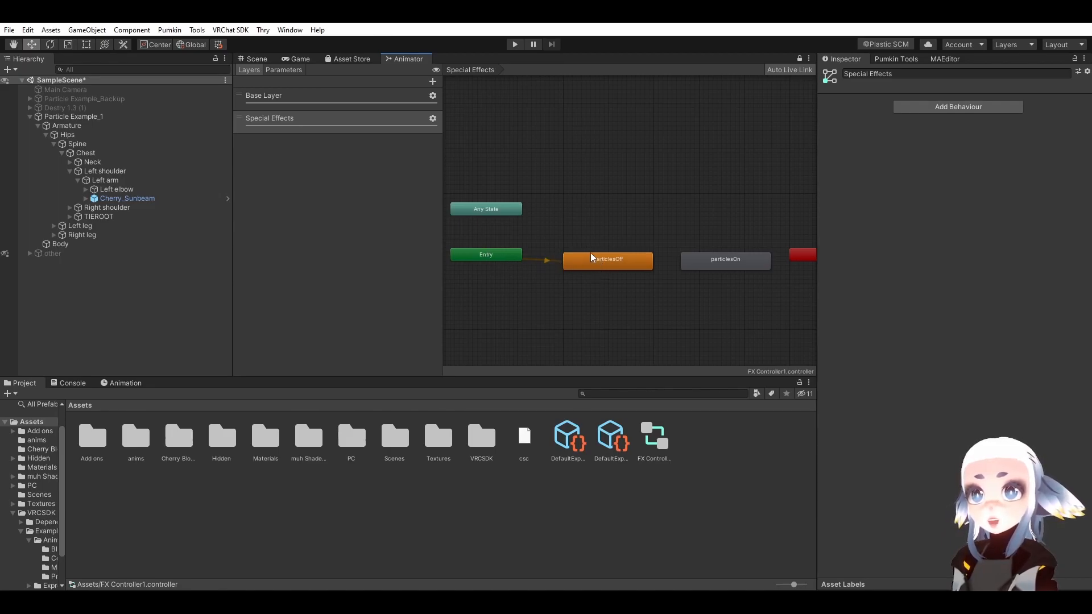
Select particlesOff and particlesOn to switch off Write Defaults on each.
click(606, 260)
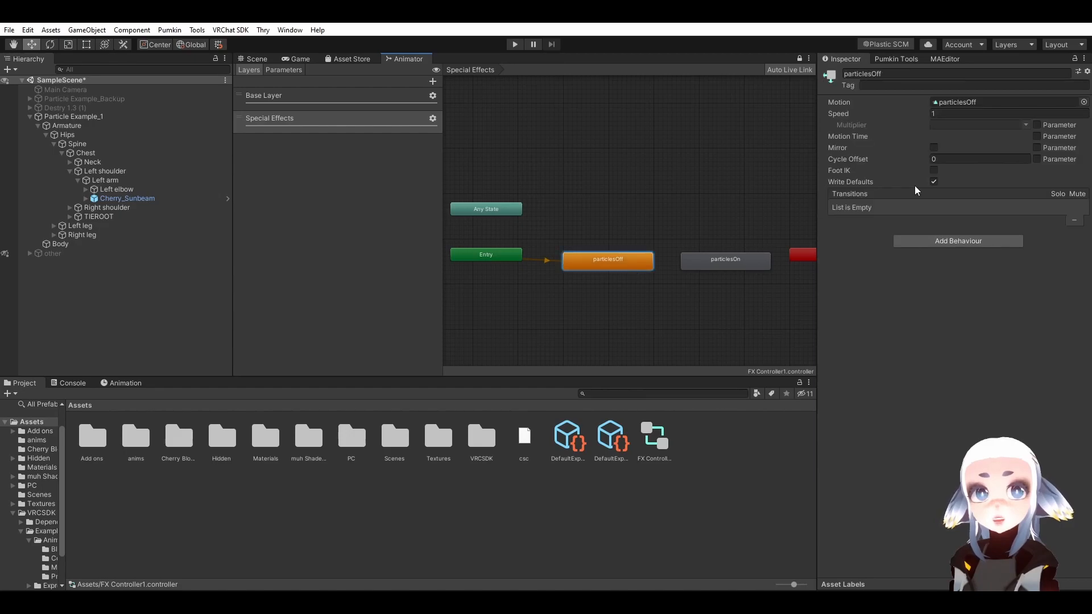
click(724, 259)
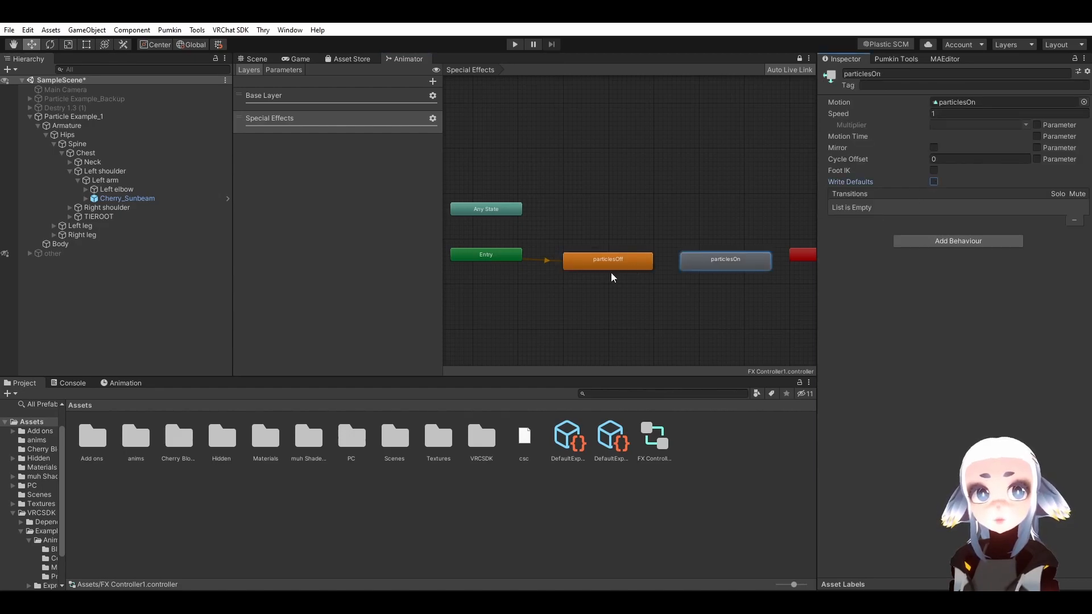
mouse_move(603, 272)
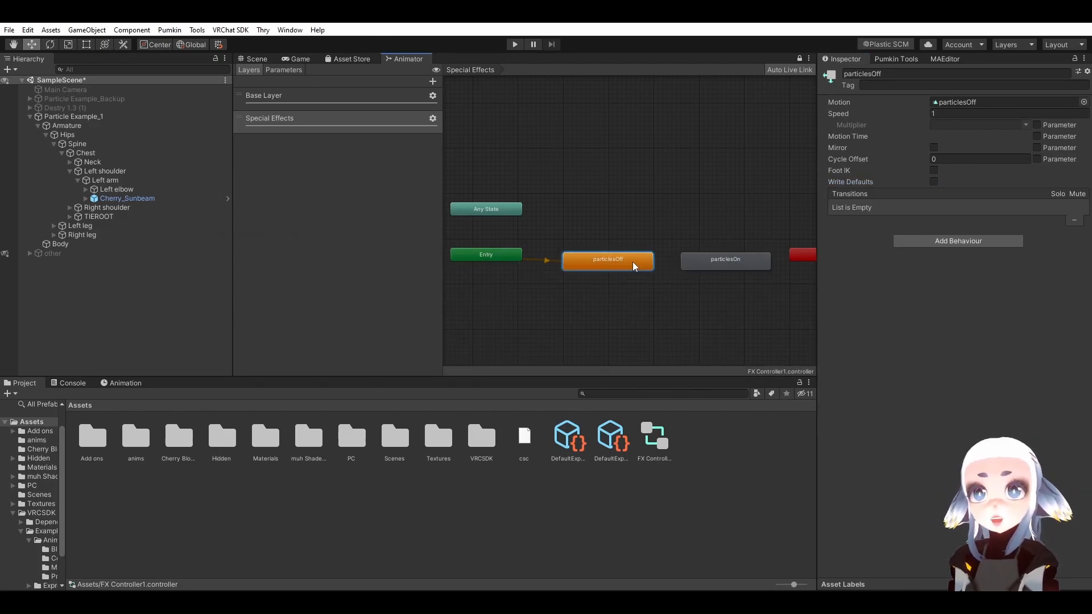
Create a particlesOff-to-particlesOn transition with no exit time and 0 duration.
right_click(608, 260)
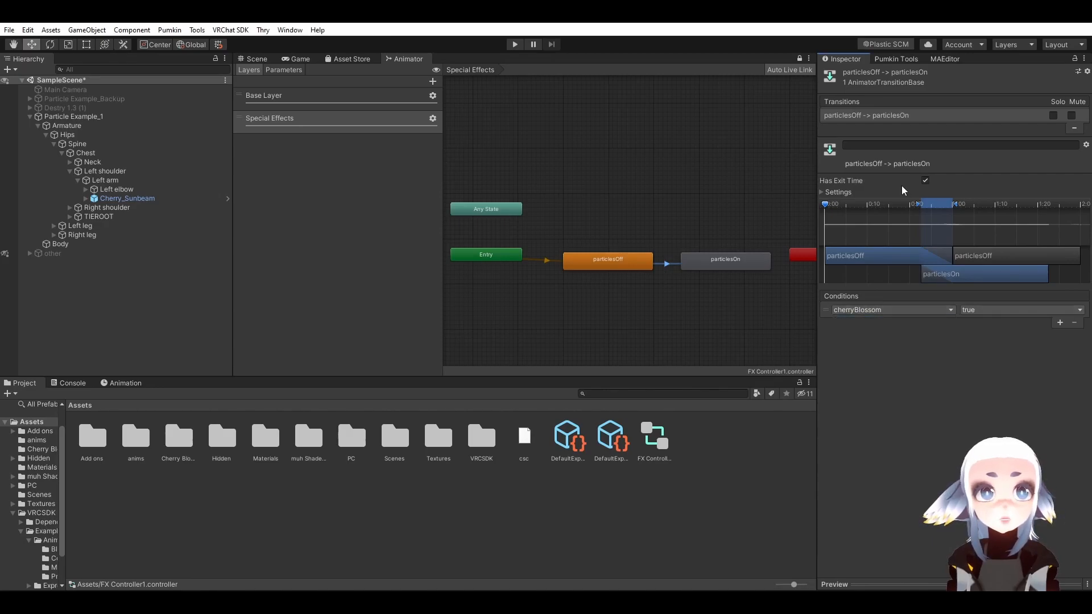
click(924, 181)
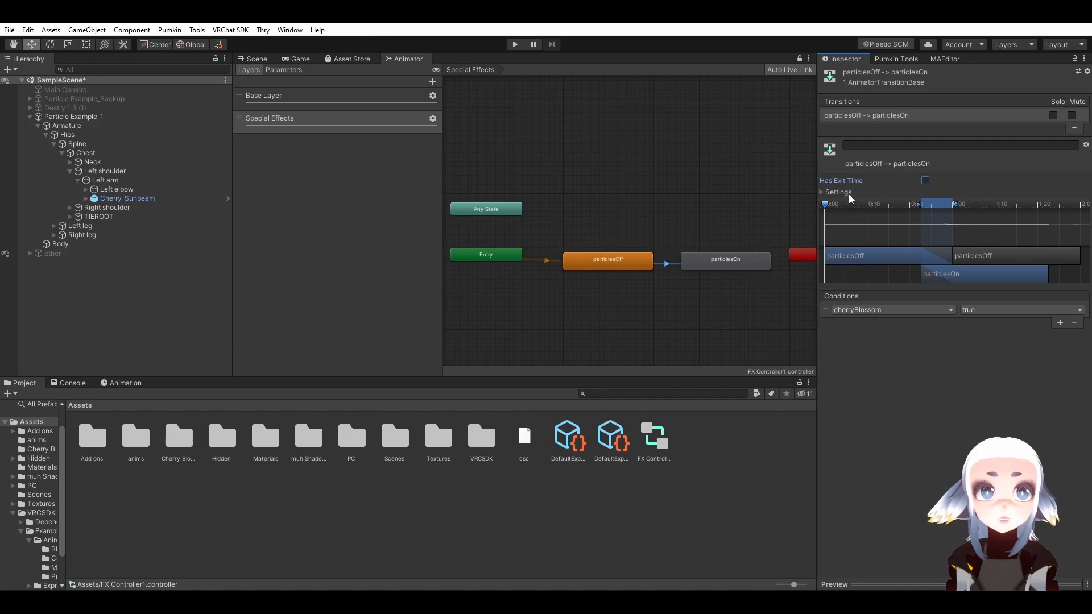
click(838, 191)
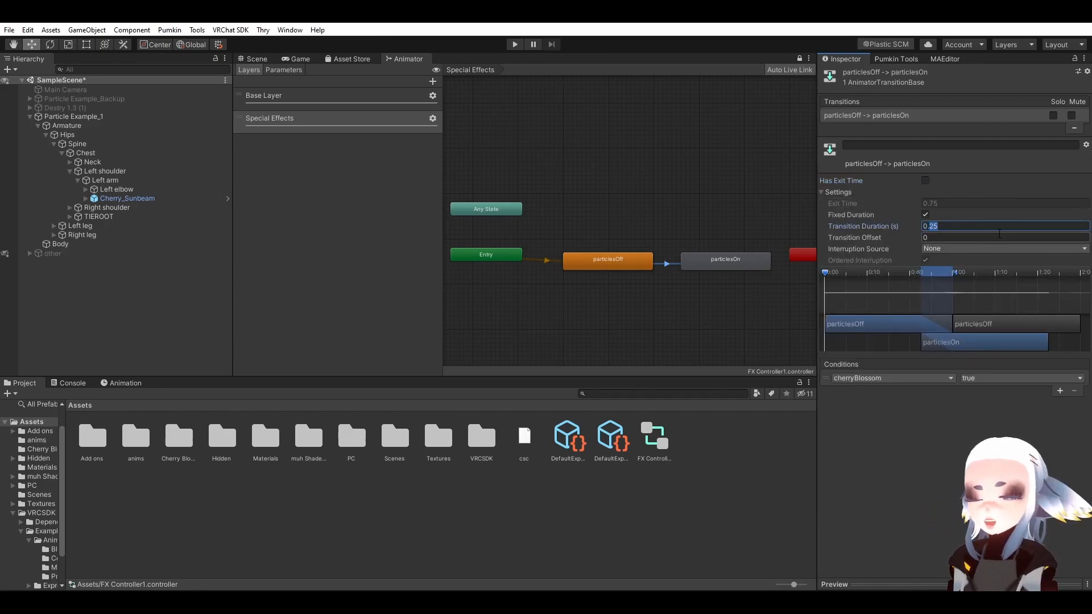
text(0)
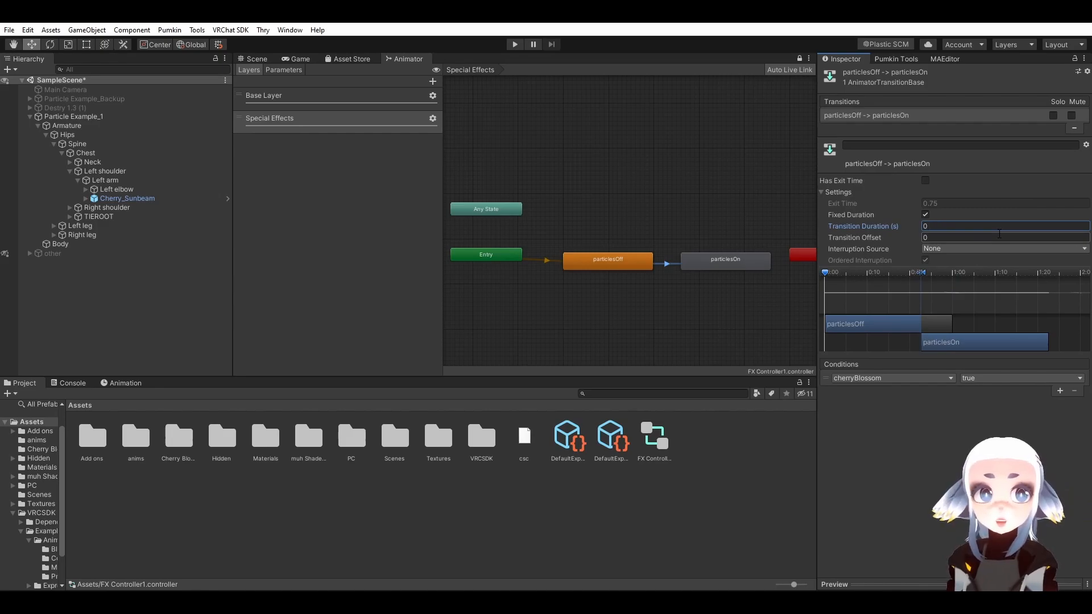
Create a particlesOn-to-particlesOff transition on cherryBlossom false with exit time off.
right_click(724, 259)
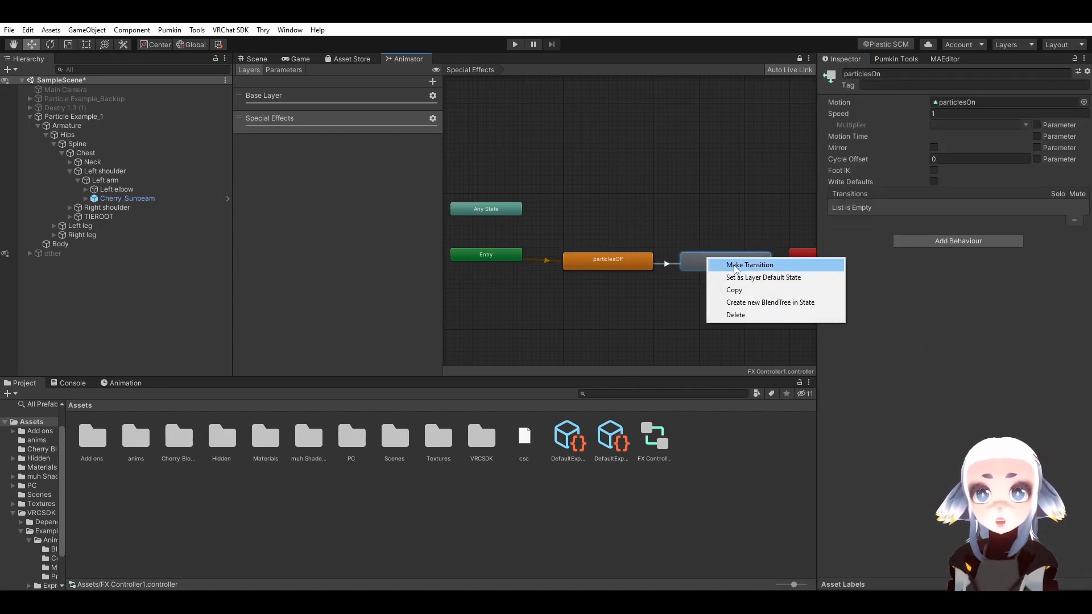
click(748, 265)
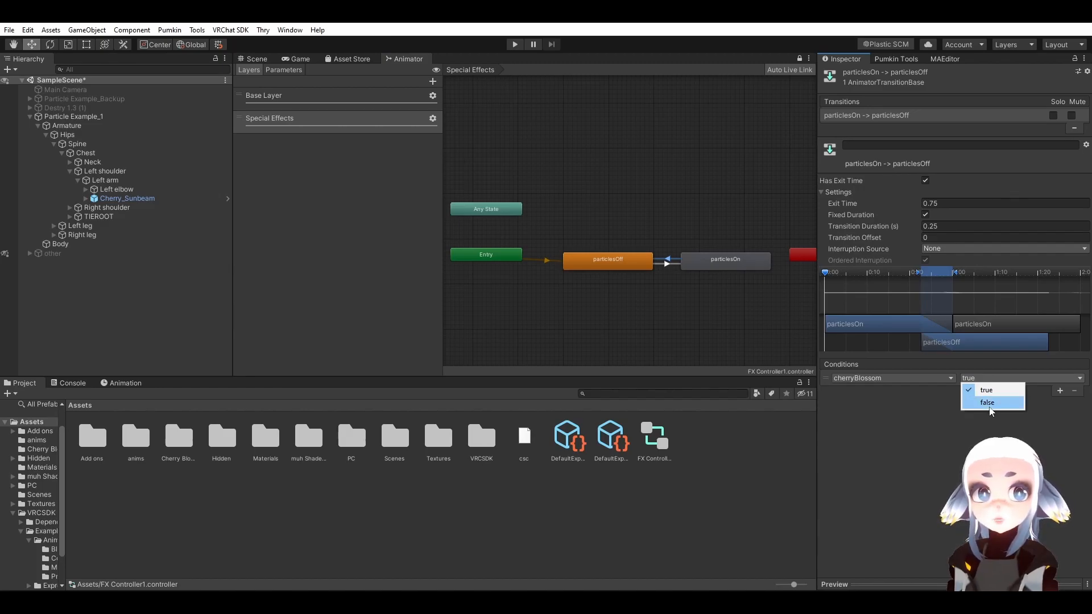
click(987, 403)
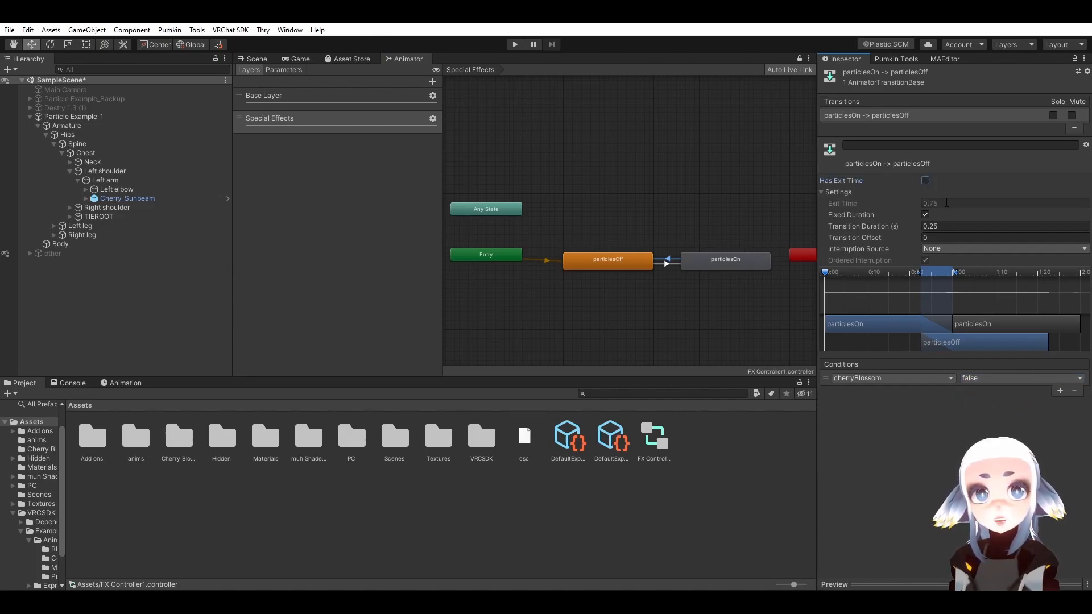
click(1003, 225)
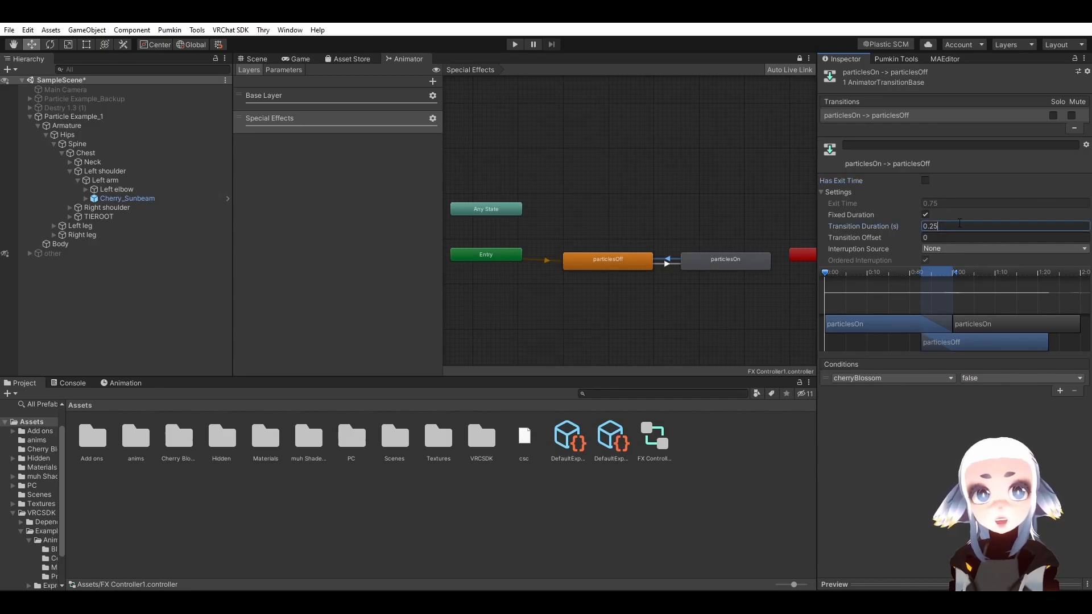
click(255, 58)
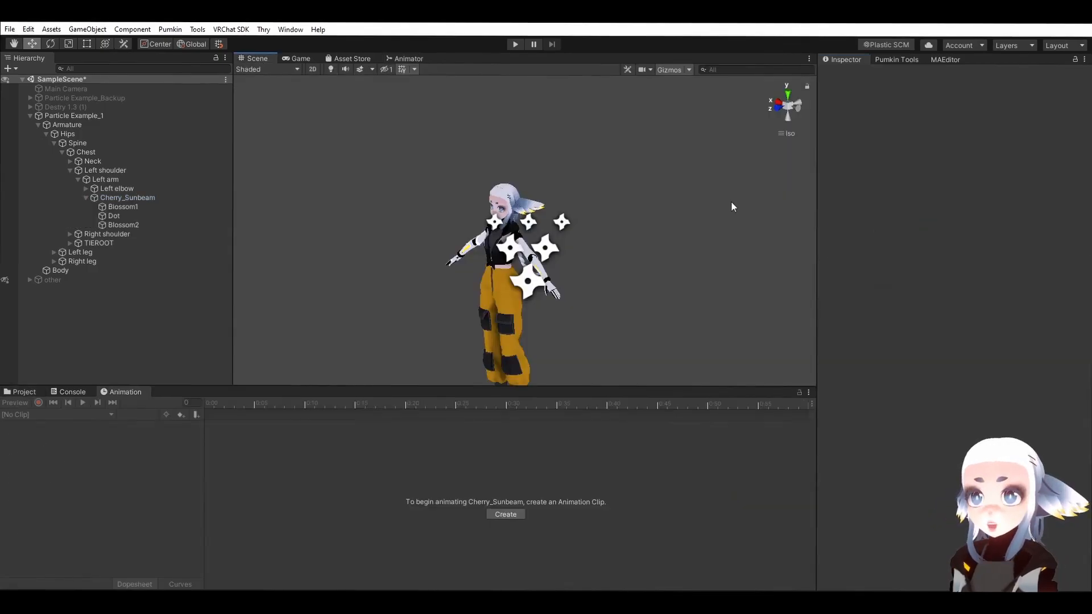
Switch off the Cherry_Sunbeam object so its blossoms disappear from the avatar.
click(127, 198)
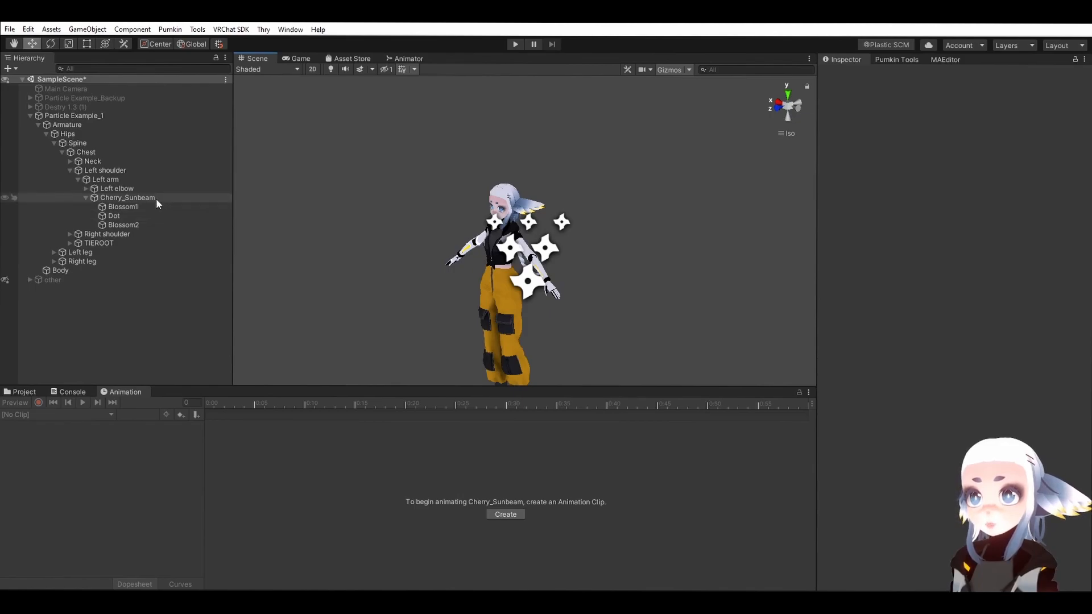
click(127, 196)
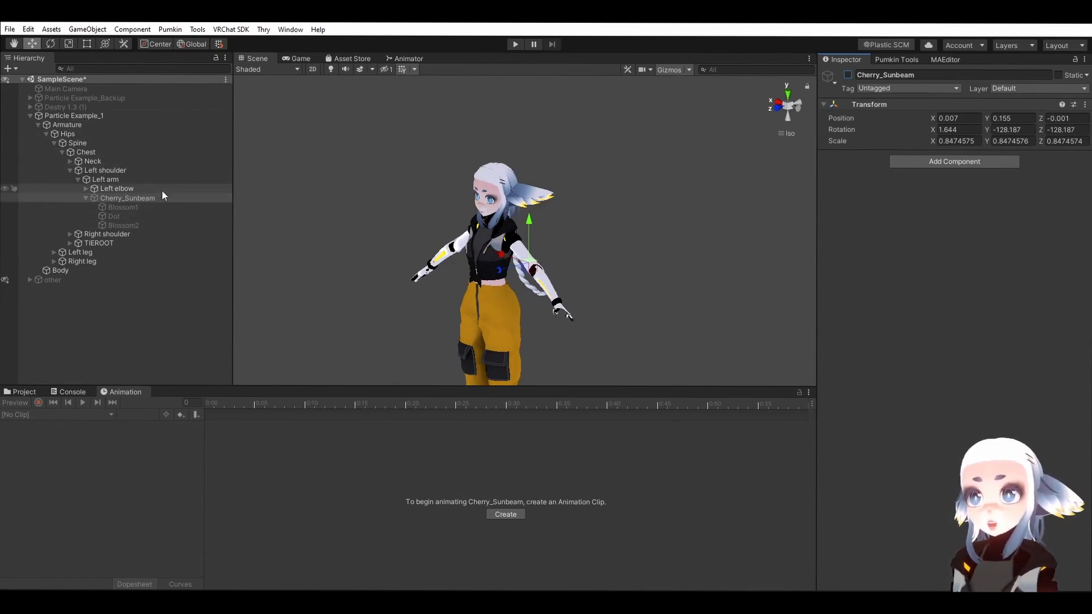
mouse_move(144, 243)
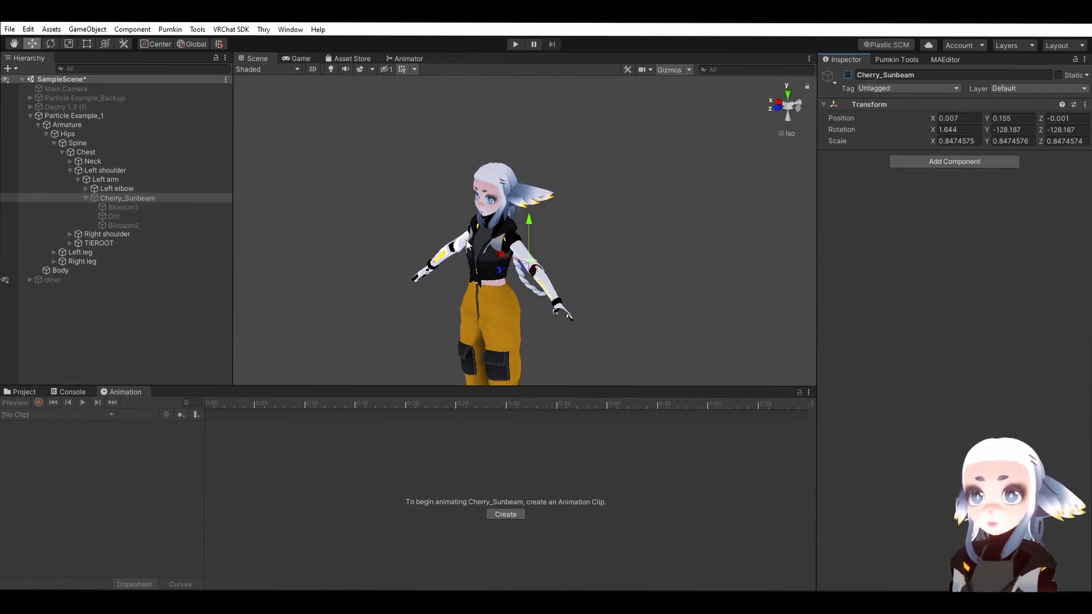
mouse_move(653, 231)
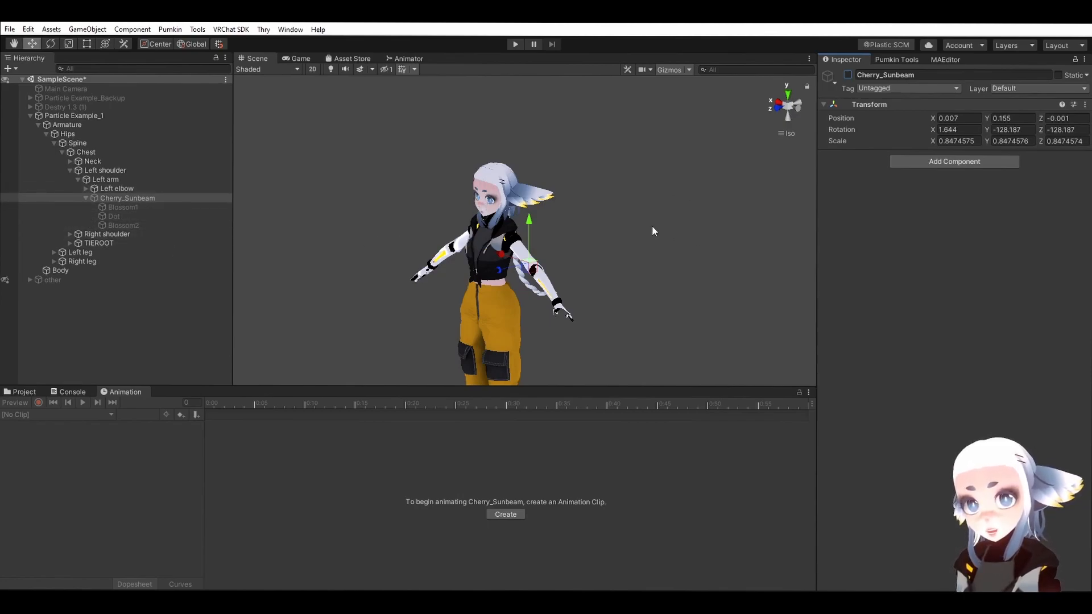
mouse_move(624, 200)
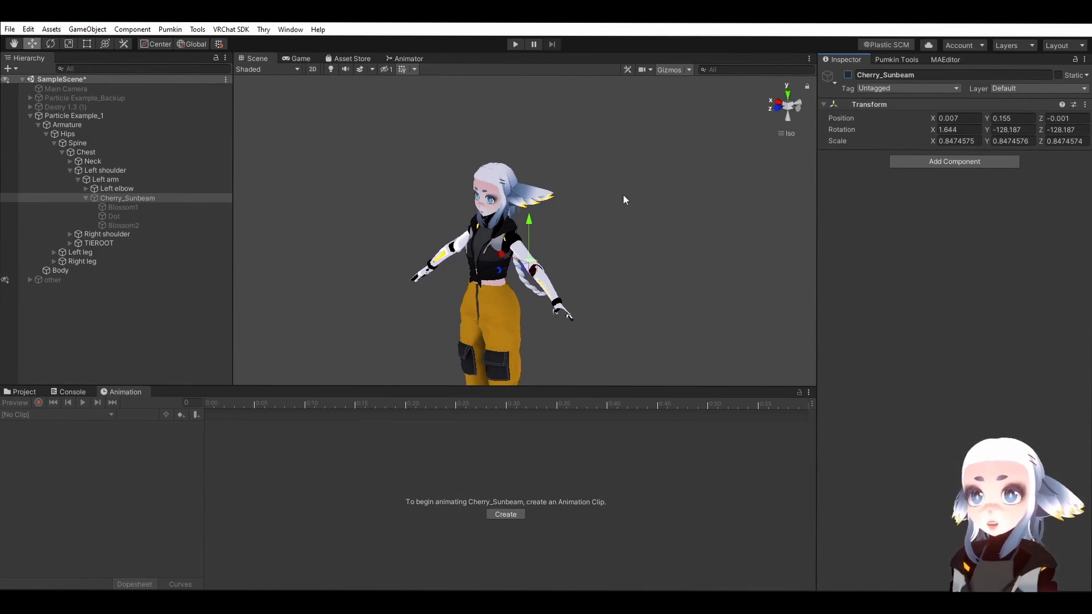
mouse_move(709, 193)
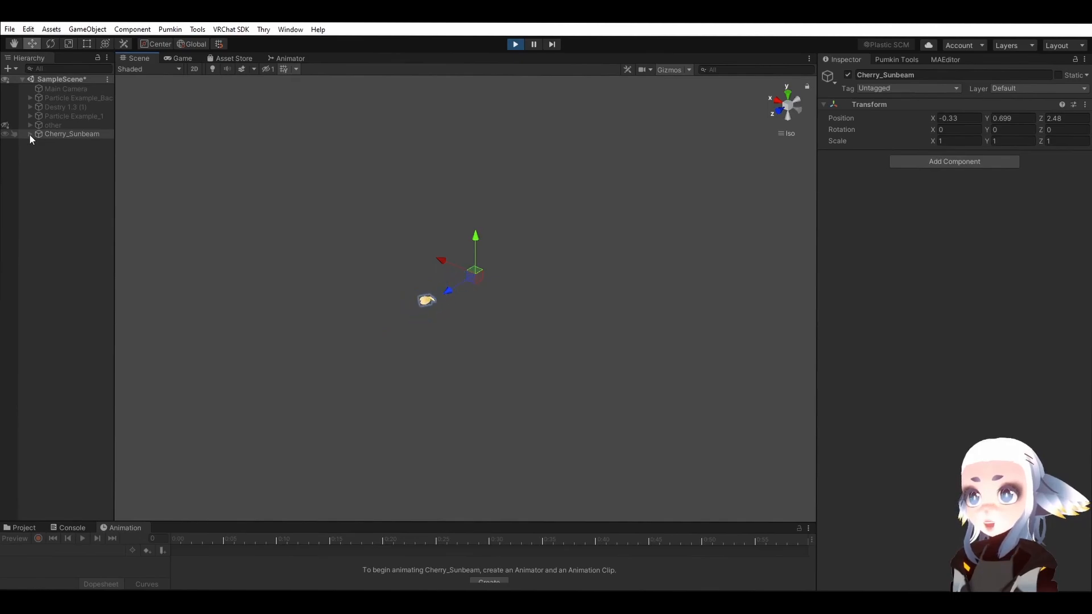
Select the root Cherry_Sunbeam and expand it to show Blossom1, Dot and Blossom2.
click(71, 134)
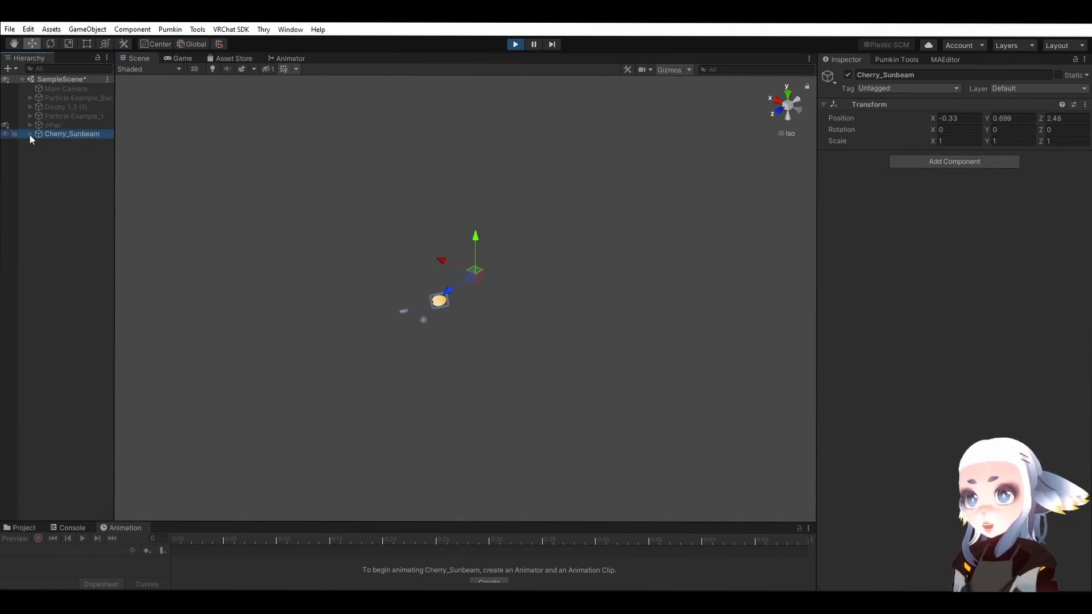
click(31, 134)
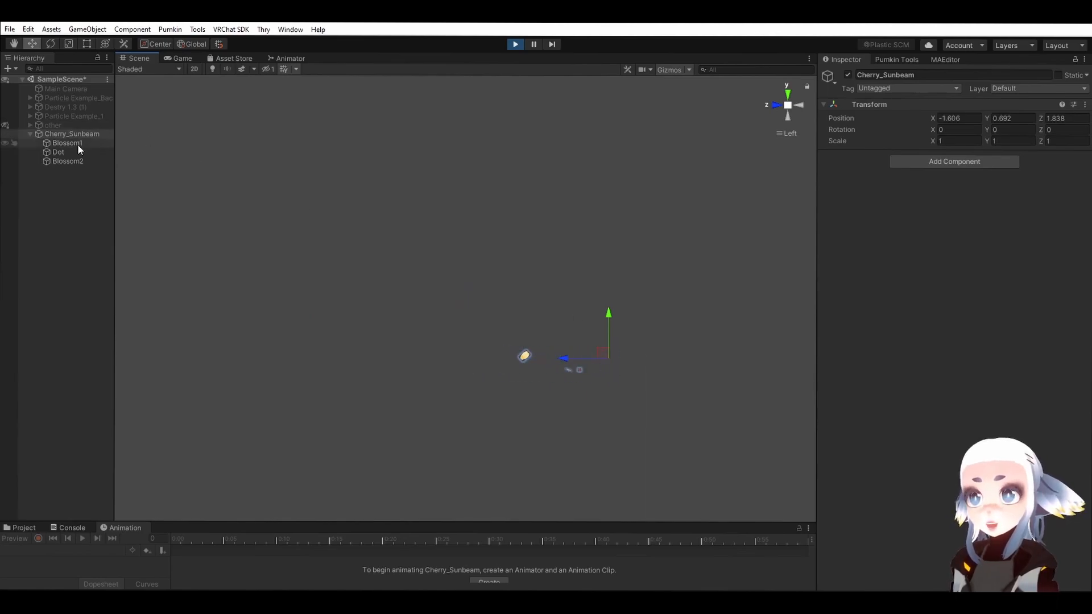
Set Blossom1's Emission Rate over Time to 10.
click(67, 143)
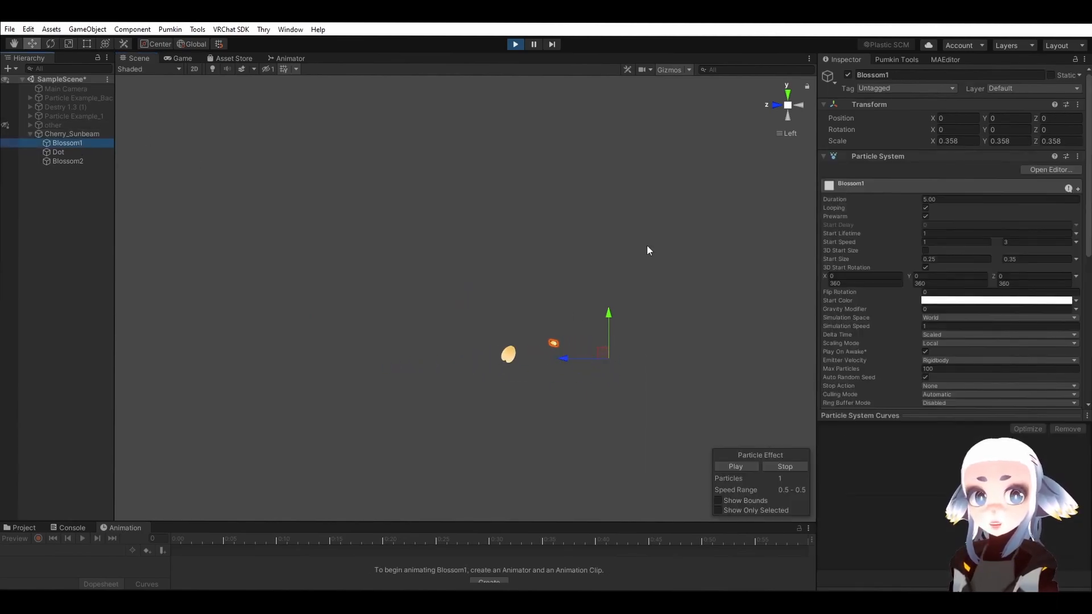
scroll(down, 3)
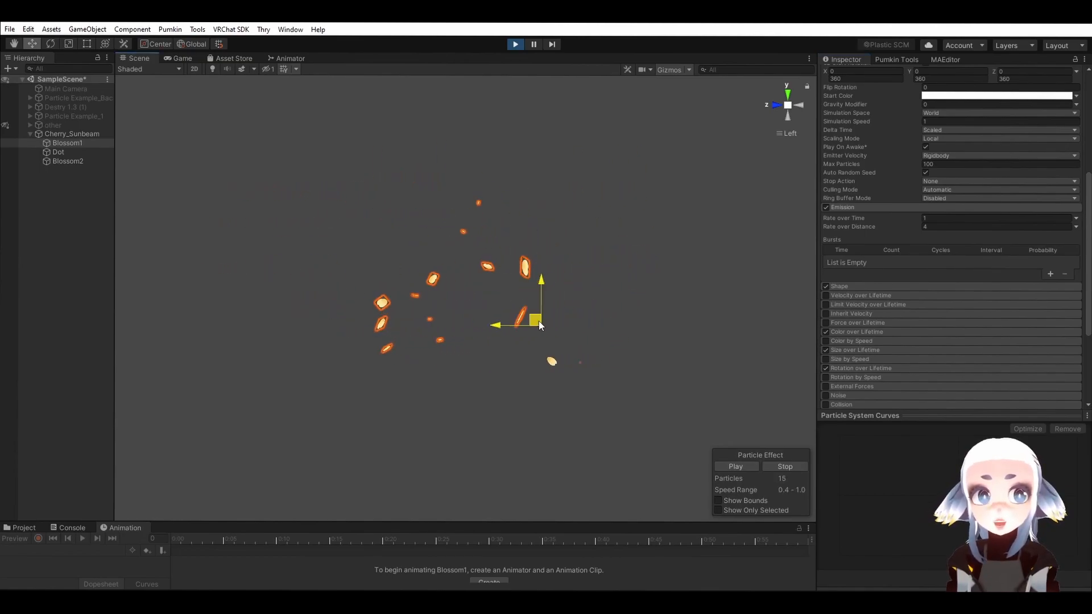
click(68, 144)
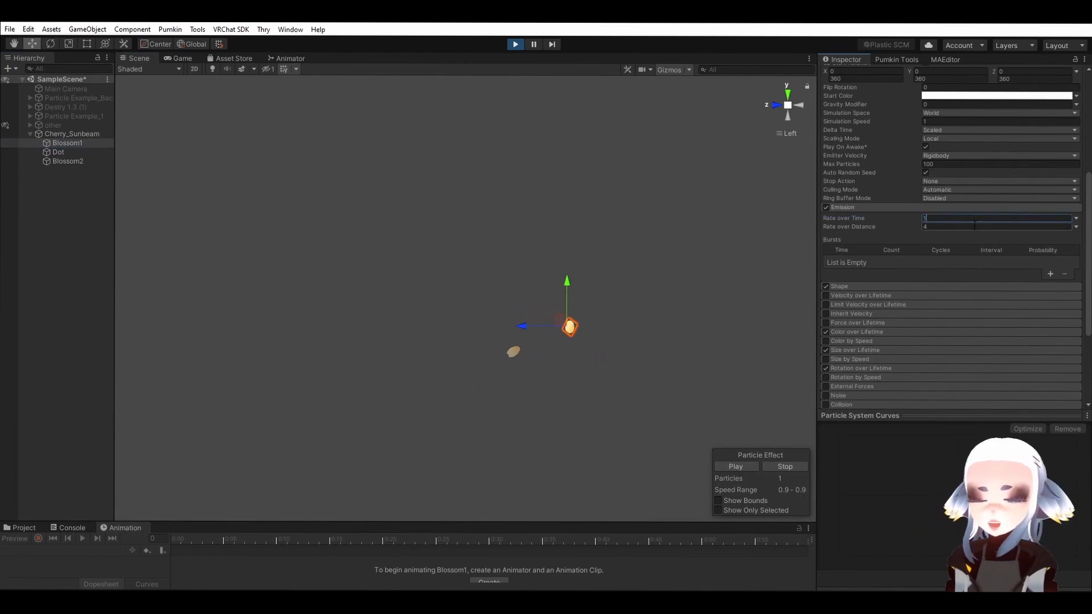
text(10)
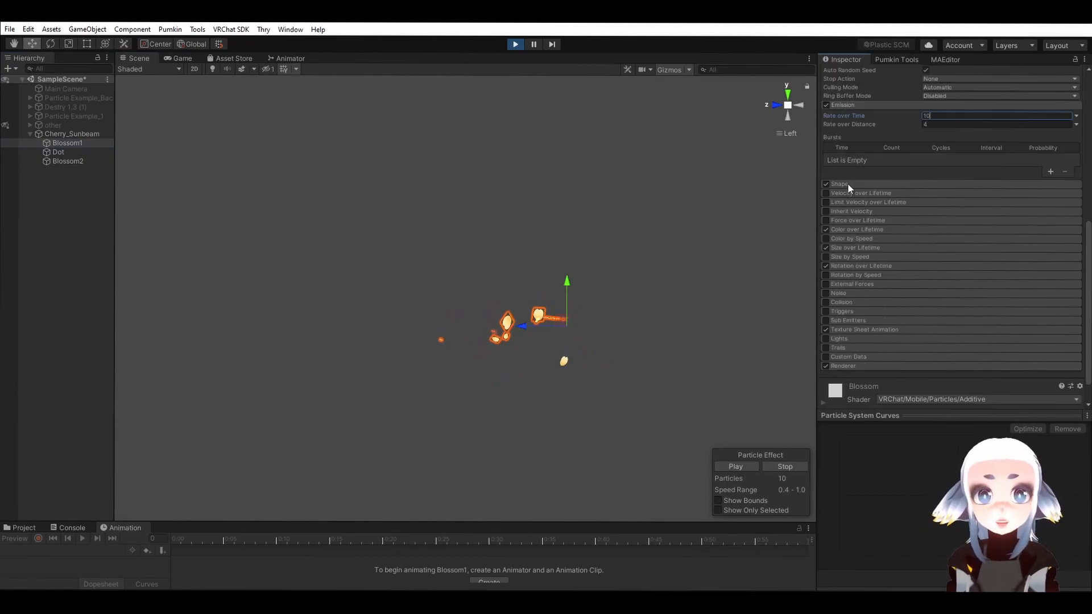
Set Blossom1's box emitter Shape scale to 10 for a wider spawn area.
click(838, 184)
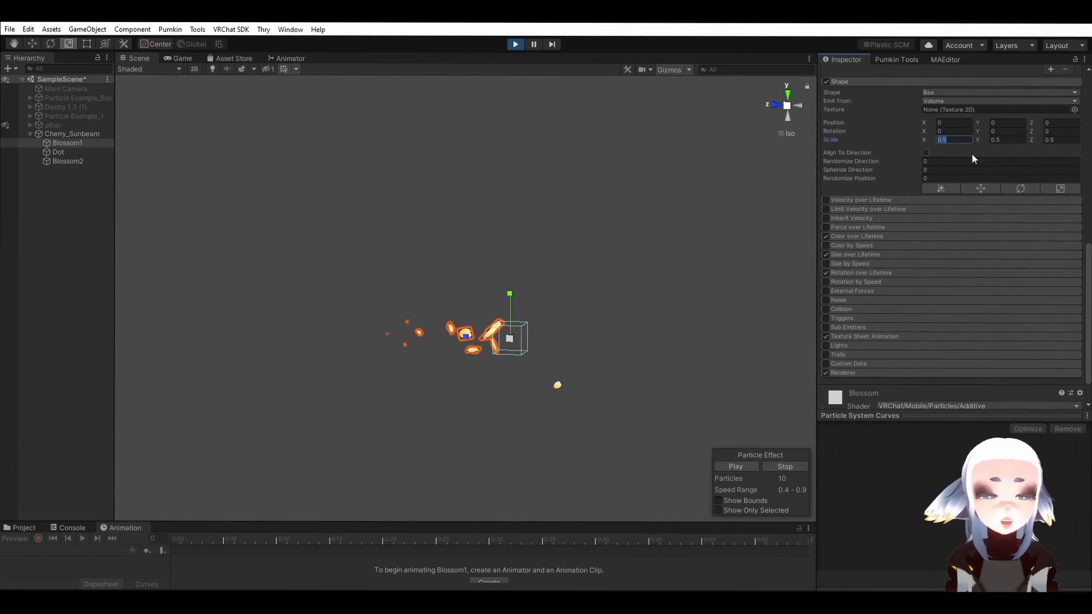
text(1000)
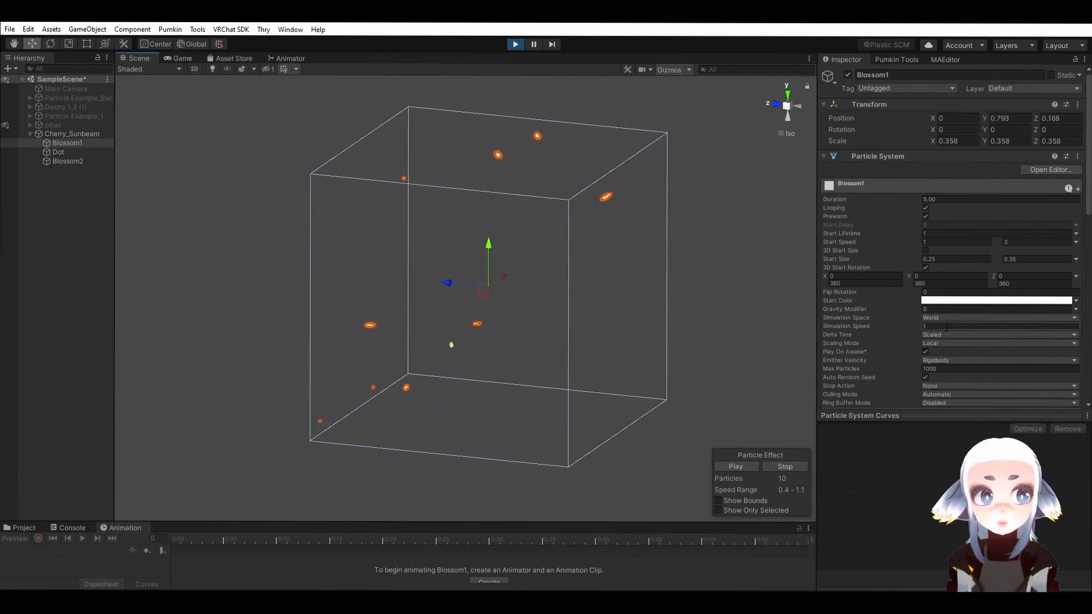
Switch Blossom1's Simulation Space from World to Local.
click(997, 317)
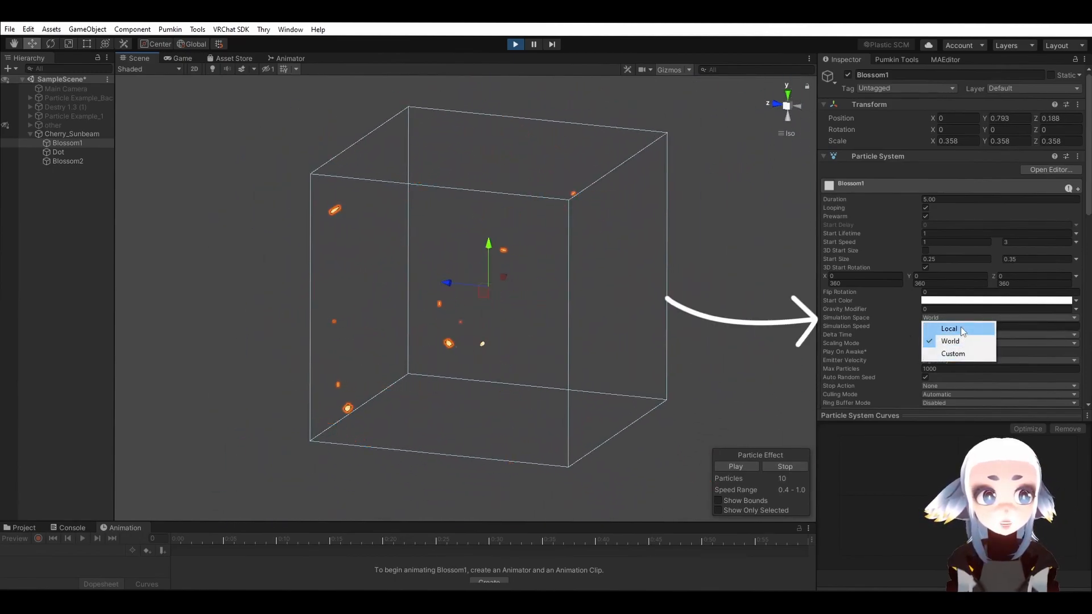
click(949, 327)
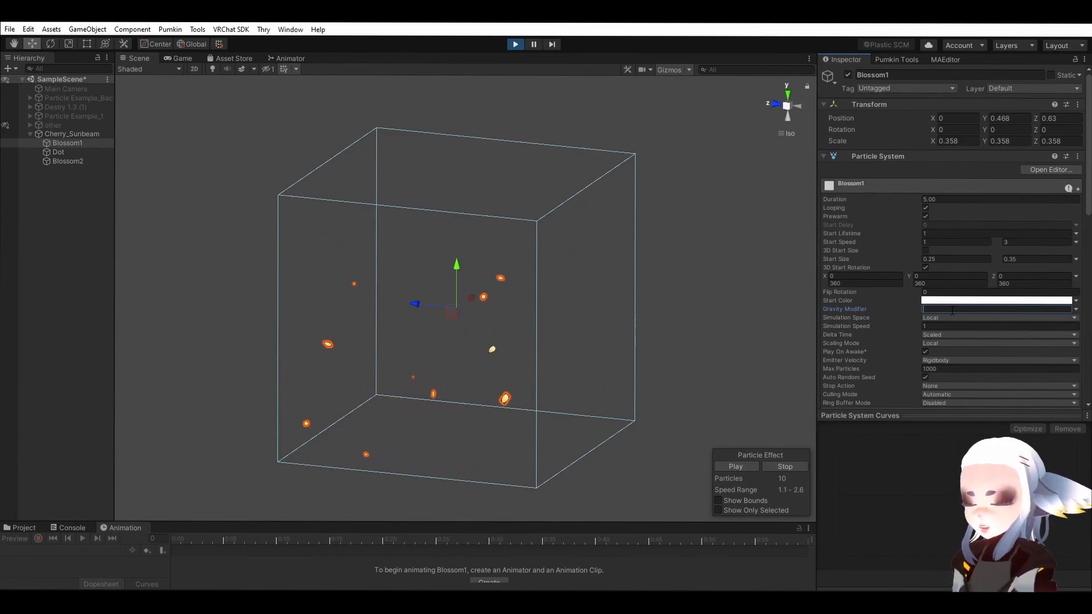
Enter a Gravity Modifier of 0.25 so the blossoms fall.
text(.25)
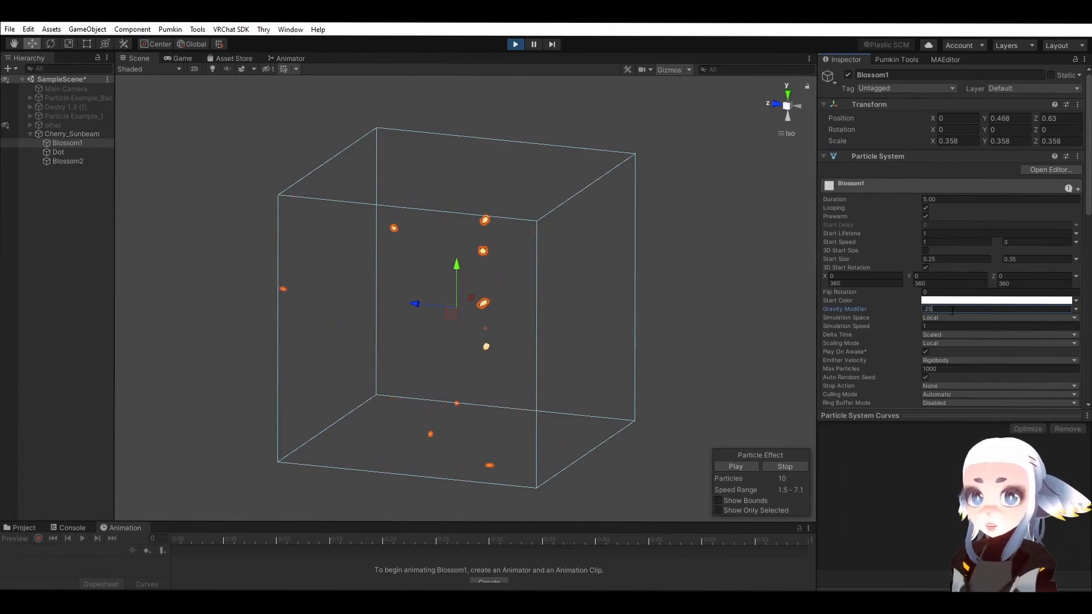